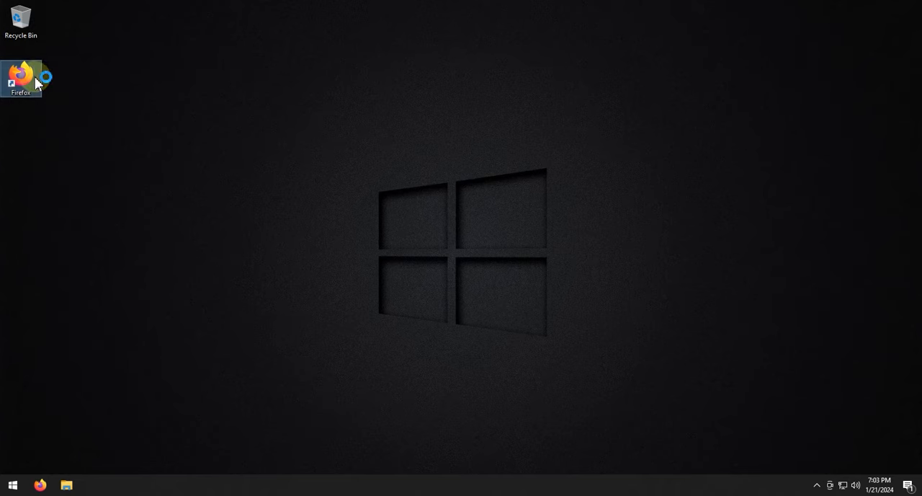
Step: Search Google for steamcmd in Firefox, reach the Valve wiki's Windows section and download steamcmd.zip
{"action": "double_click", "coordinate": [20, 75]}
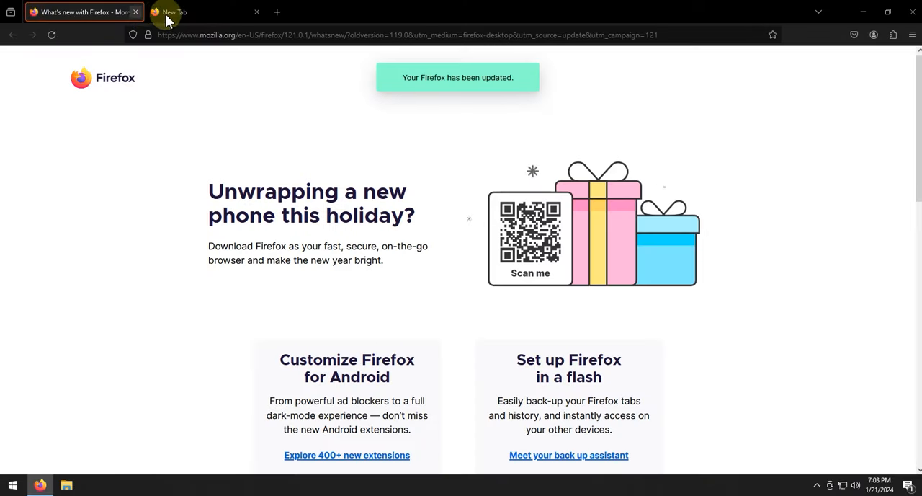
{"action": "type", "text": "steamcmd"}
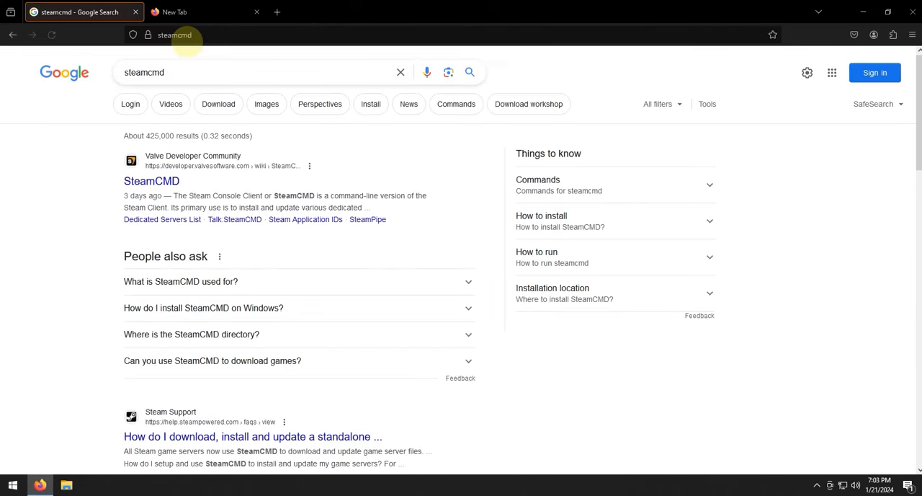
{"action": "left_click", "coordinate": [151, 182]}
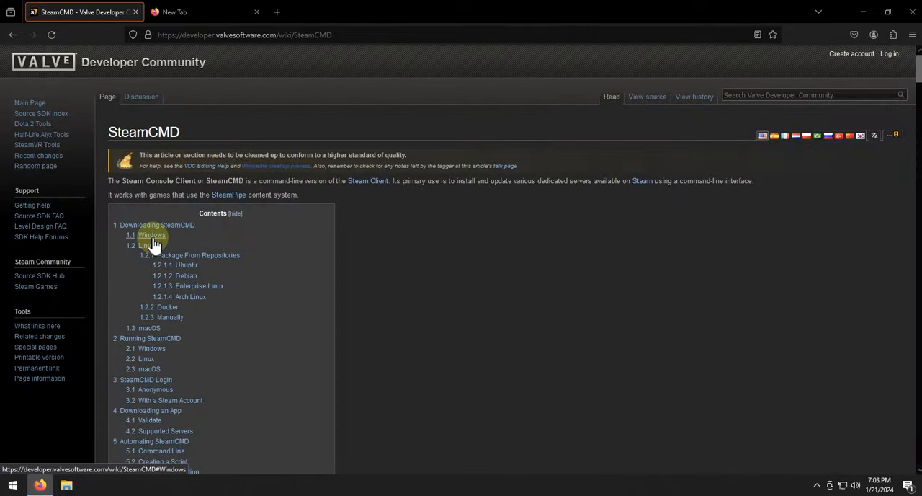
{"action": "left_click", "coordinate": [151, 235]}
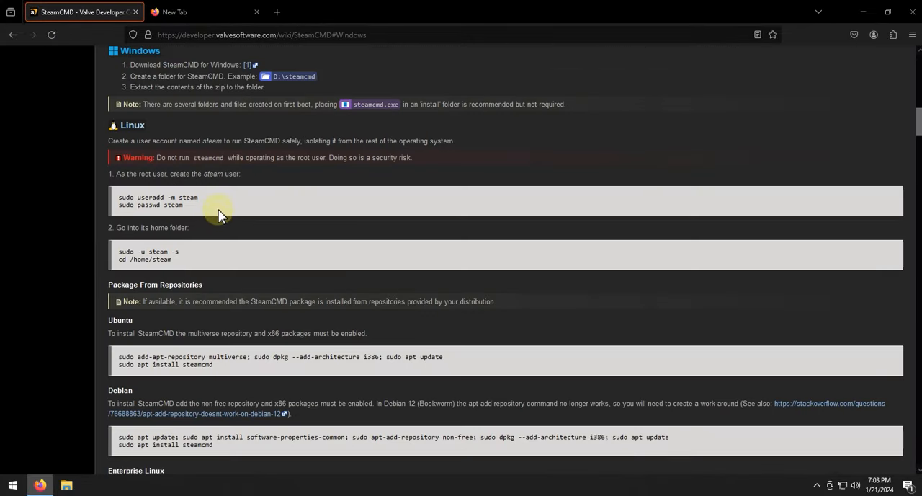
{"action": "mouse_move", "coordinate": [256, 65]}
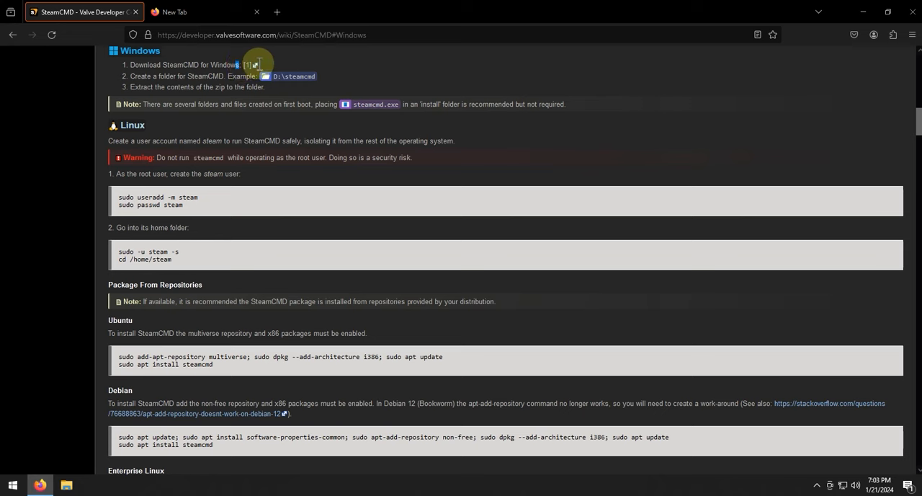
{"action": "mouse_move", "coordinate": [250, 65]}
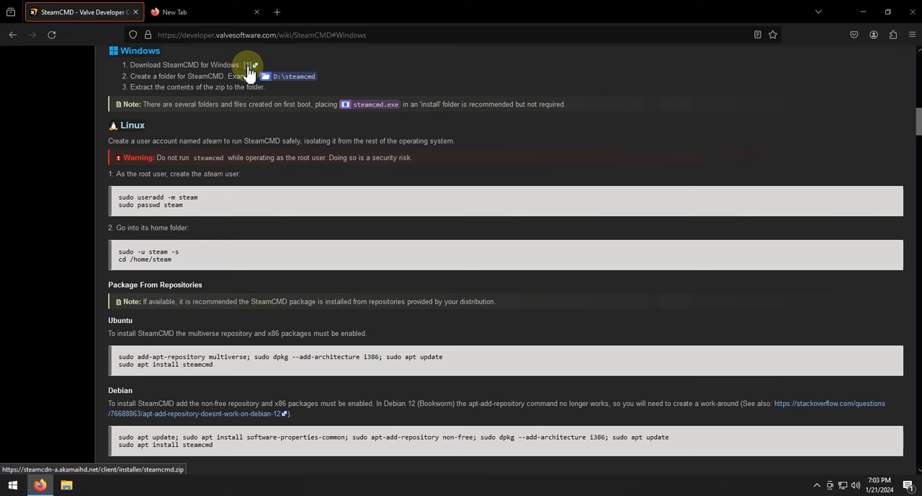
{"action": "left_click", "coordinate": [853, 35]}
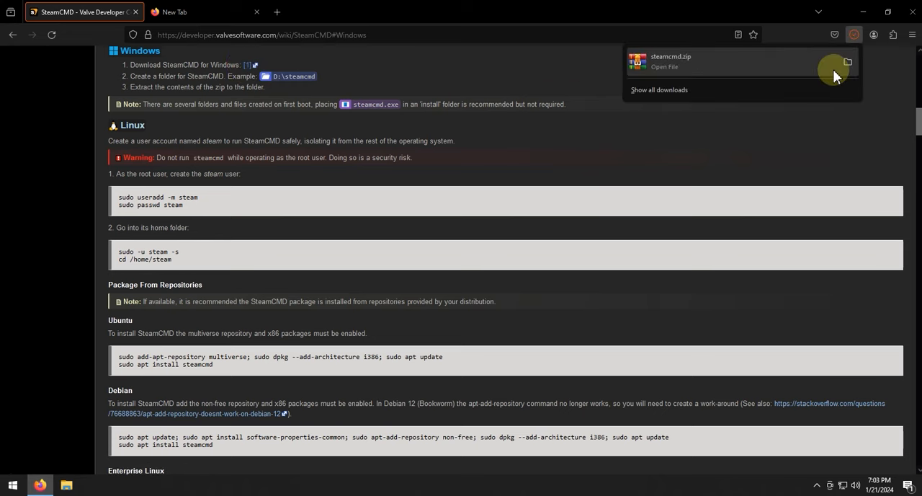
Step: Extract steamcmd.zip into a steamcmd folder in Downloads, then go to This PC
{"action": "left_click", "coordinate": [847, 60]}
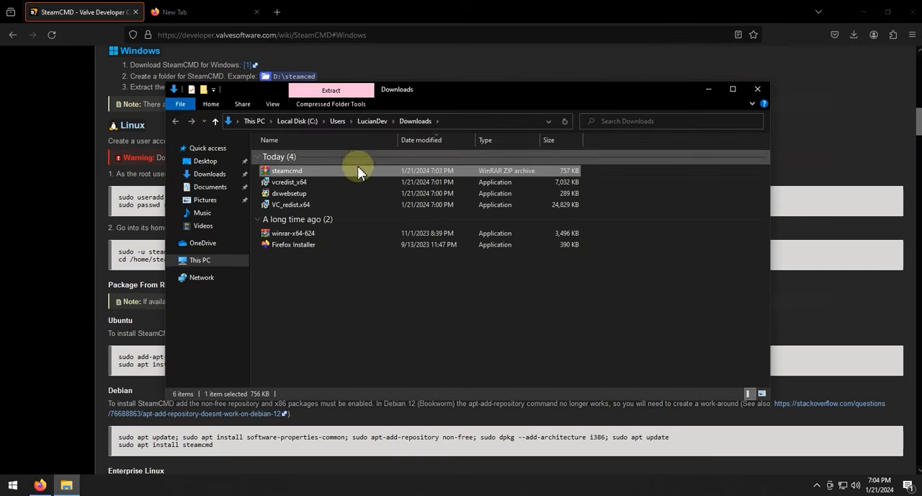
{"action": "right_click", "coordinate": [285, 170]}
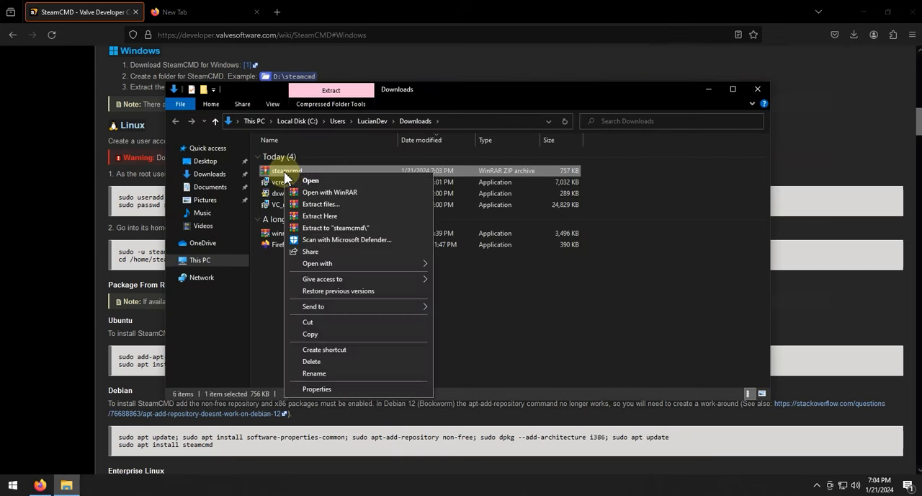
{"action": "left_click", "coordinate": [320, 205]}
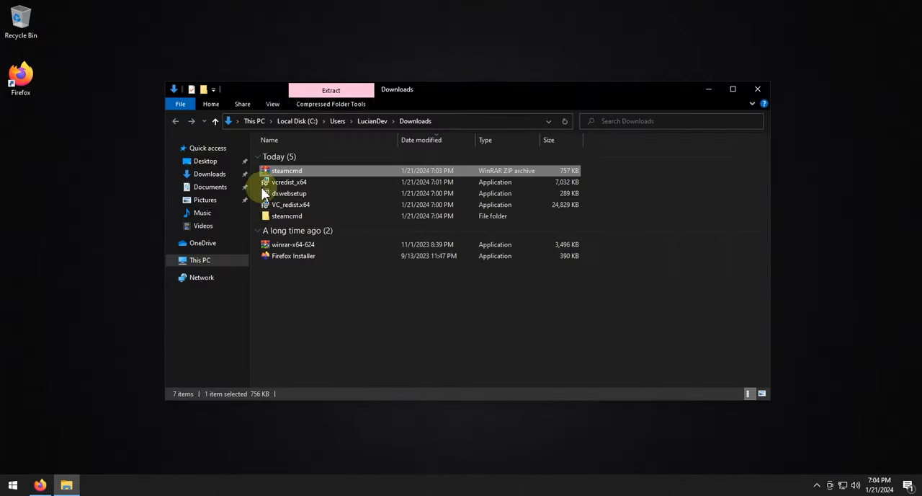
{"action": "left_click", "coordinate": [287, 216]}
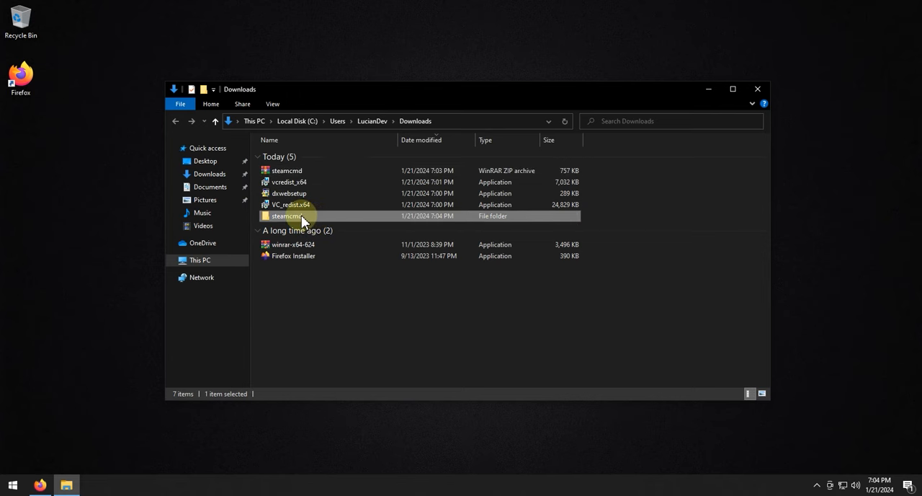
{"action": "mouse_move", "coordinate": [286, 216]}
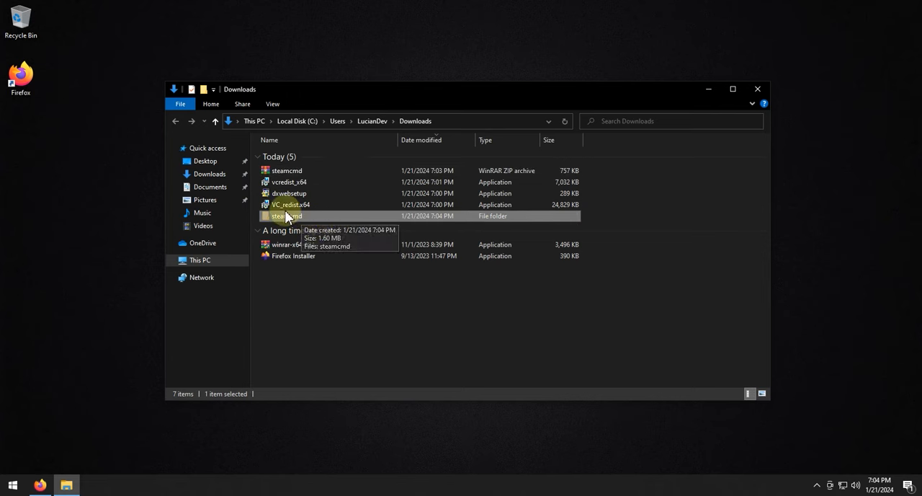
{"action": "left_click", "coordinate": [199, 259]}
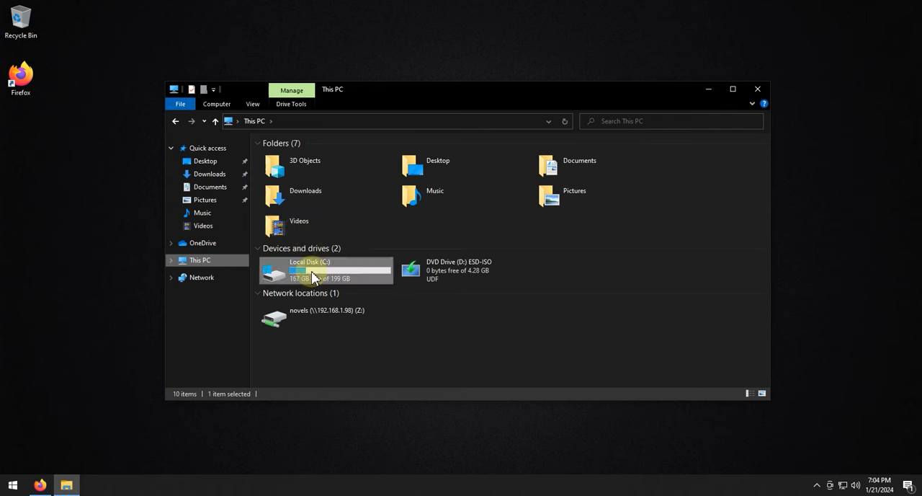
Step: Create a server folder on Local Disk (C:) holding palworld and steamcmd subfolders
{"action": "double_click", "coordinate": [309, 271]}
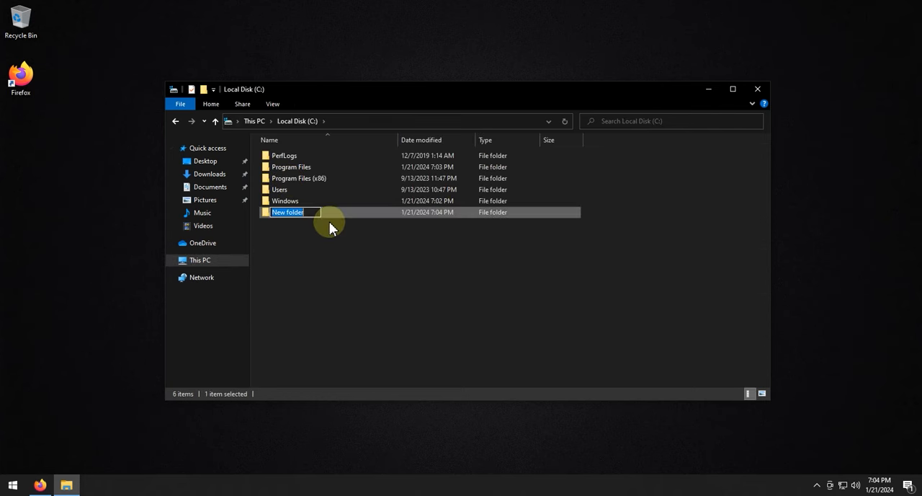
{"action": "type", "text": "server"}
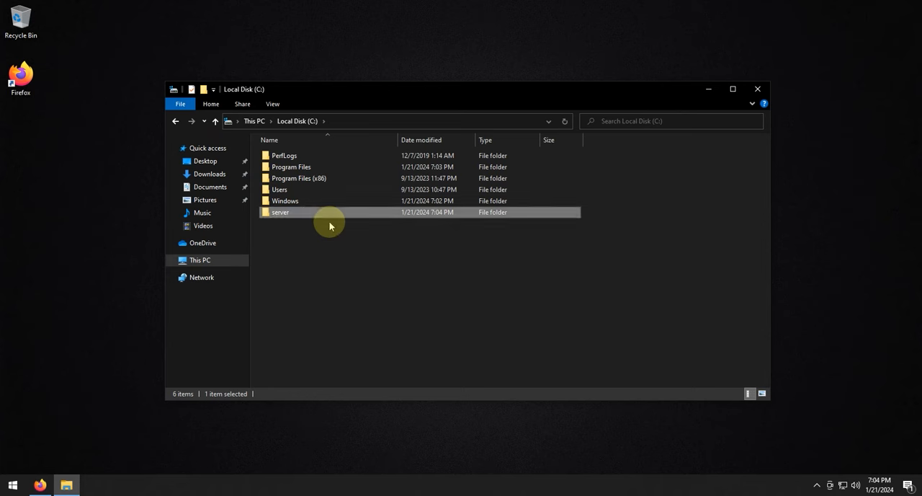
{"action": "double_click", "coordinate": [280, 212]}
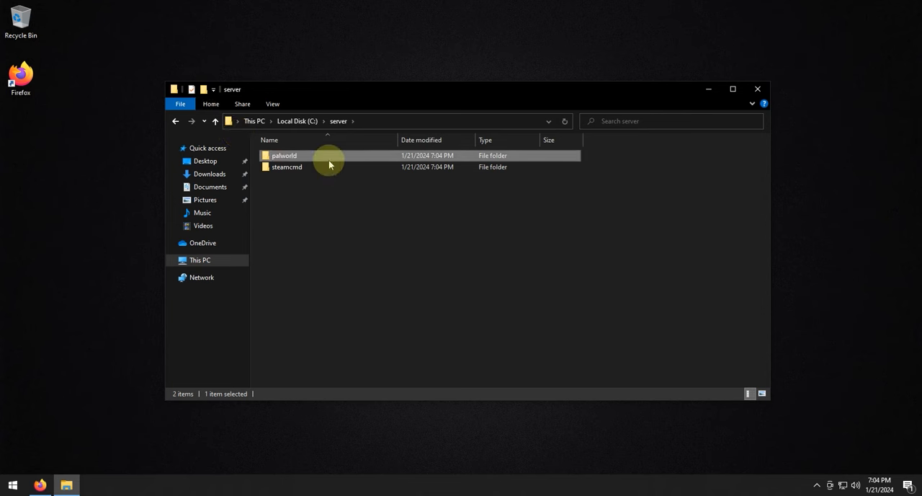
{"action": "left_click", "coordinate": [287, 167]}
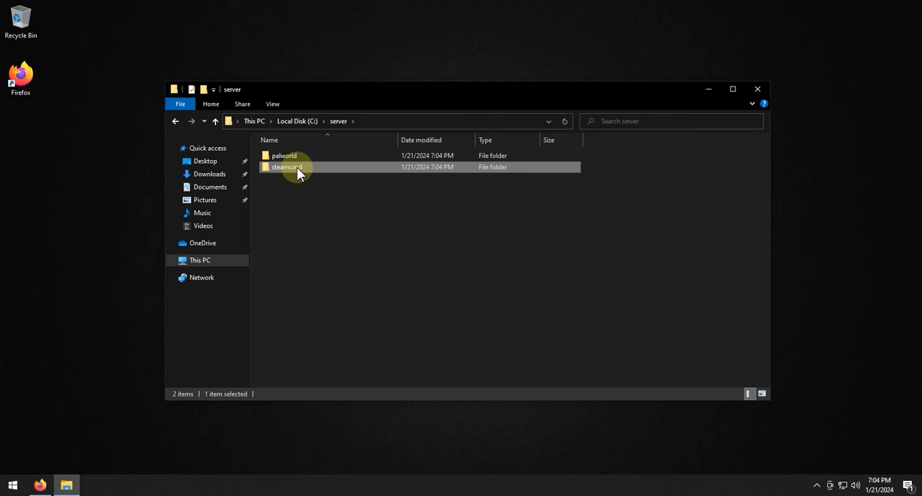
Step: Launch steamcmd.exe from C:\server\steamcmd and reveal the palworld folder's full path for copying
{"action": "double_click", "coordinate": [287, 167]}
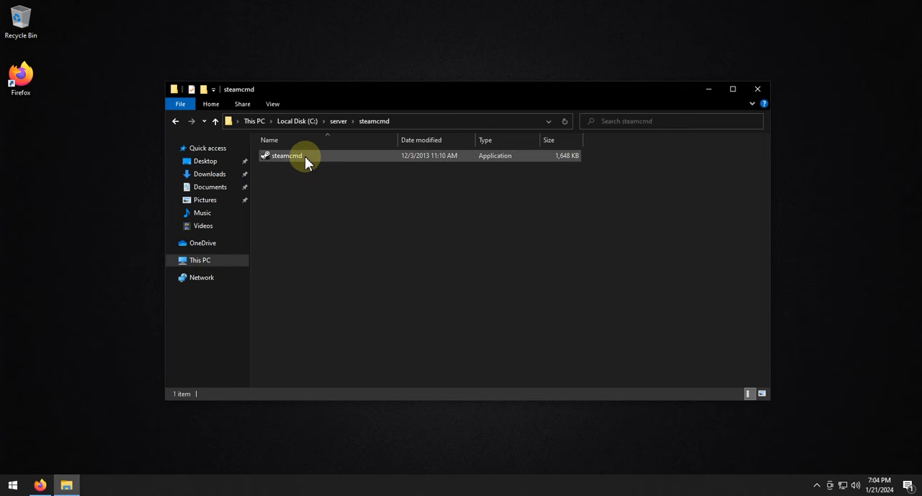
{"action": "left_click", "coordinate": [285, 156]}
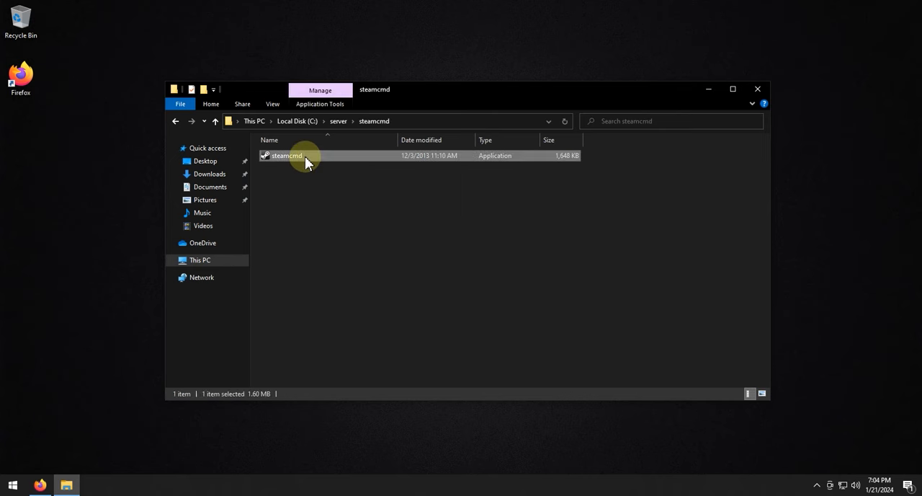
{"action": "double_click", "coordinate": [285, 156]}
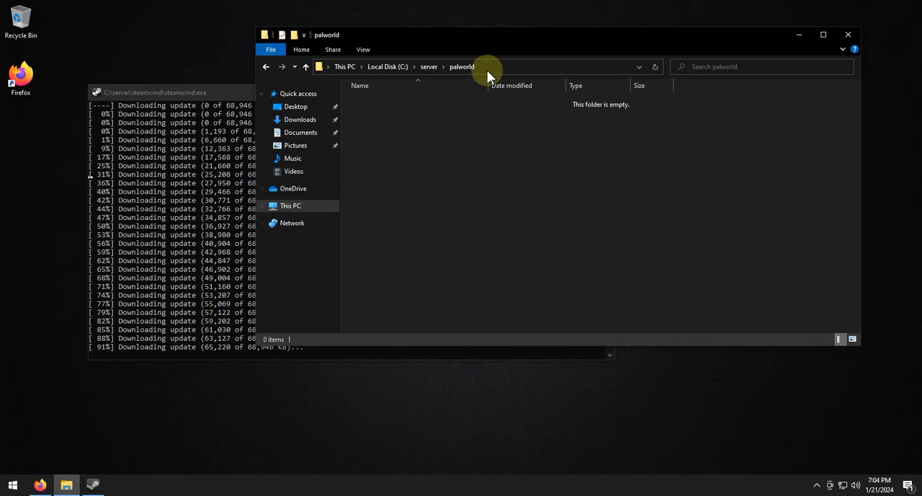
{"action": "left_click", "coordinate": [461, 66]}
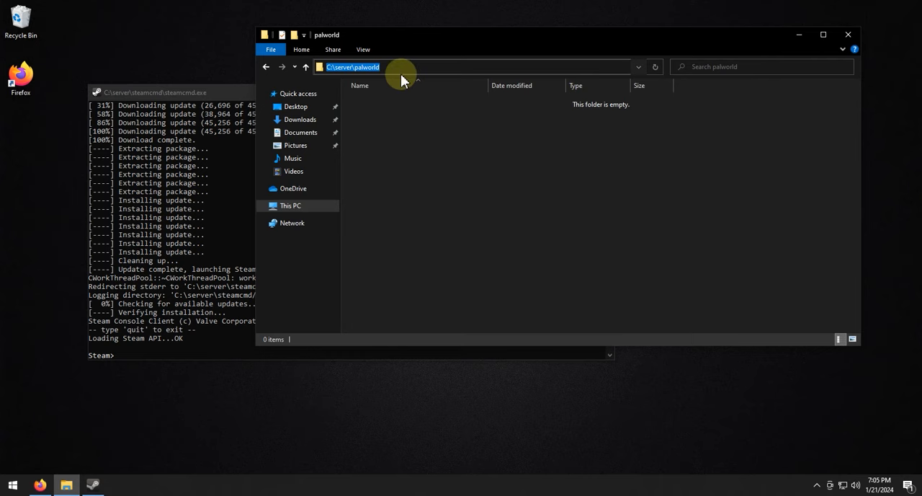
{"action": "mouse_move", "coordinate": [244, 117]}
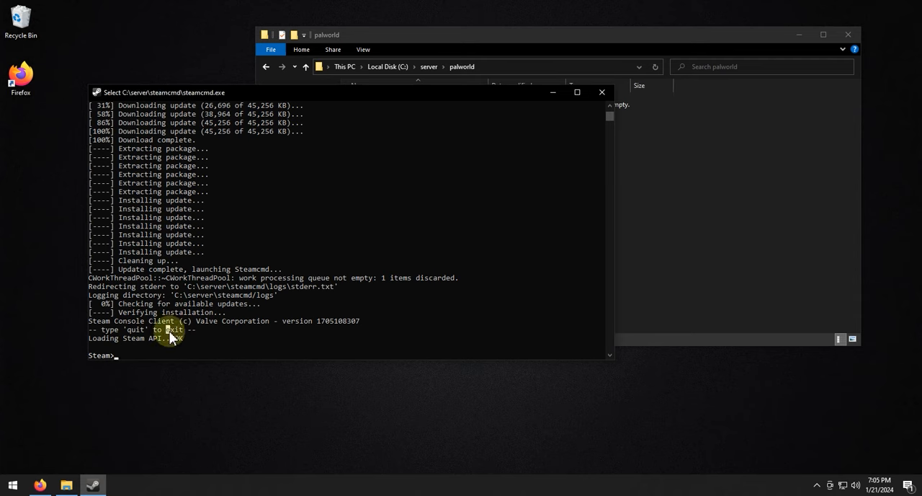
Step: In SteamCMD run force_install_dir C:\server\palworld\, login anonymous and app_update 2394010 validate
{"action": "type", "text": "for"}
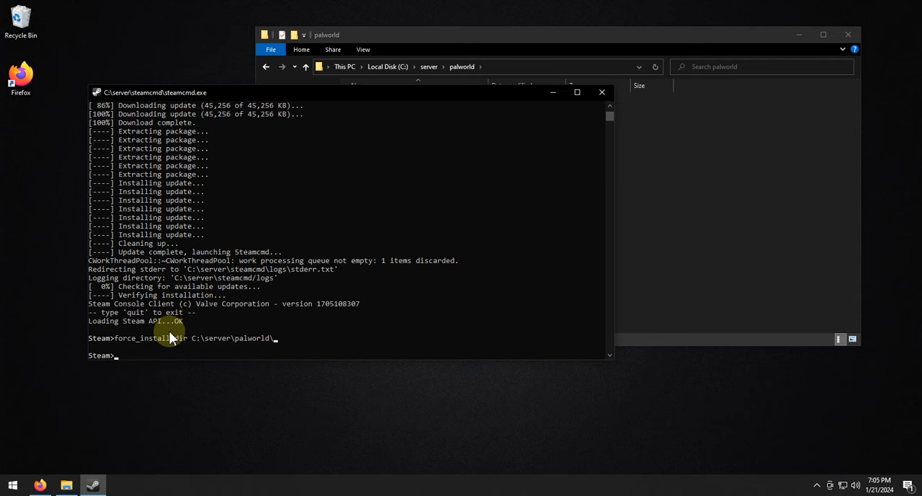
{"action": "type", "text": "login anonymous"}
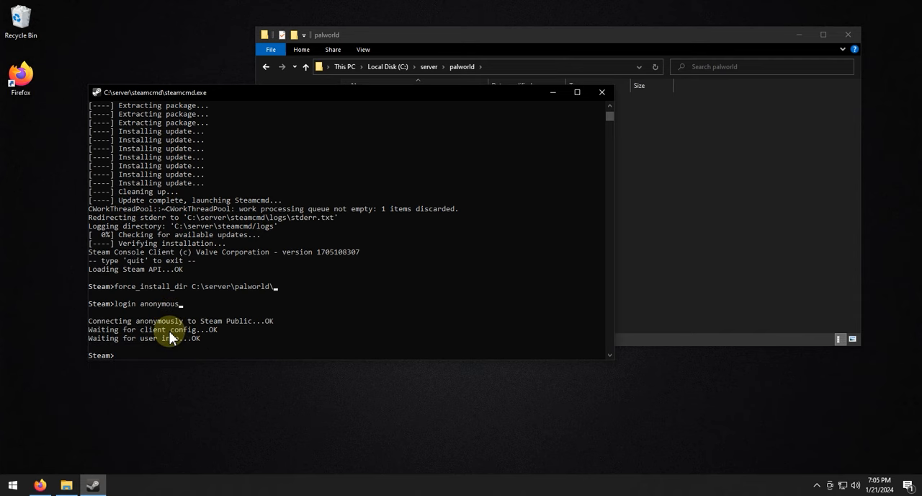
{"action": "type", "text": "a"}
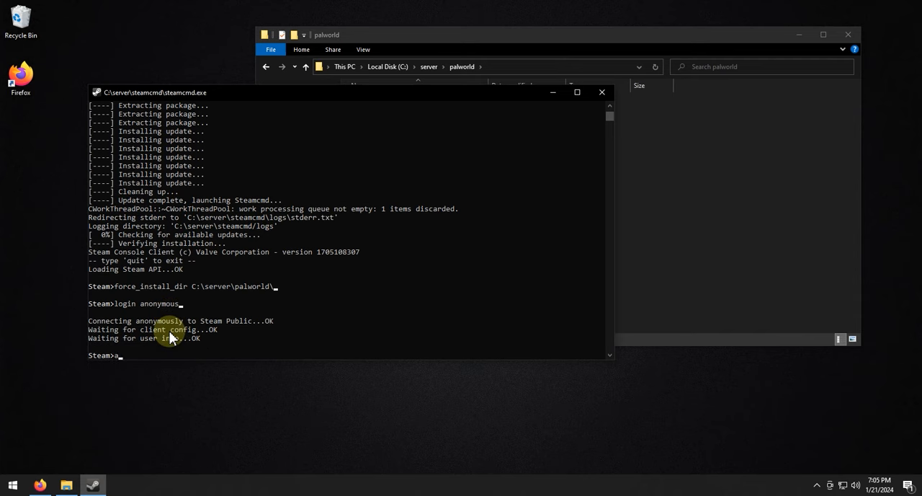
{"action": "type", "text": "app_update"}
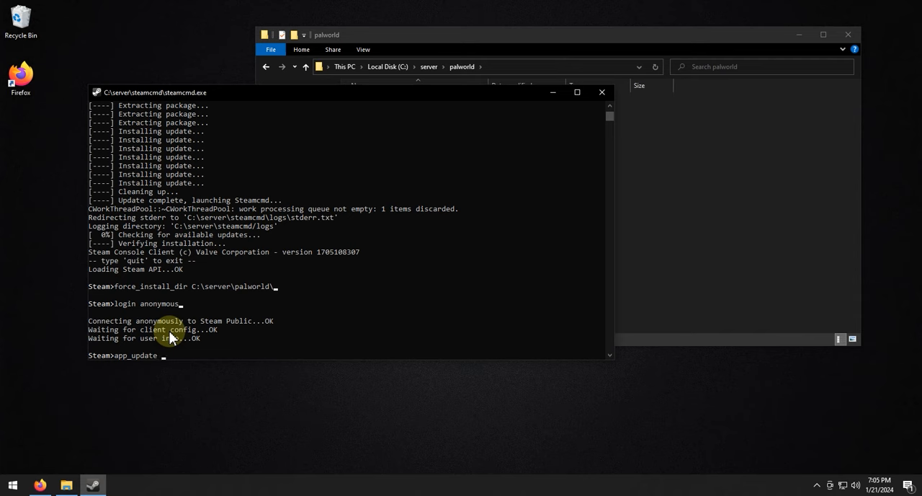
{"action": "type", "text": "239"}
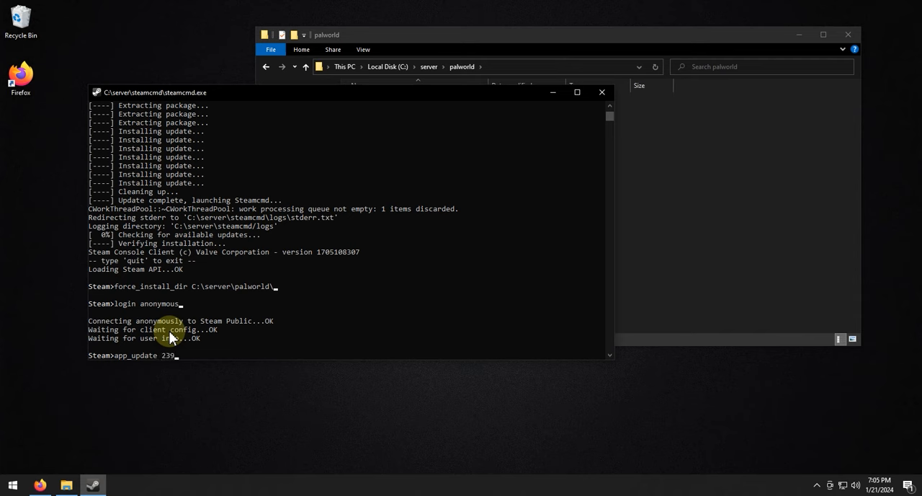
{"action": "type", "text": "401"}
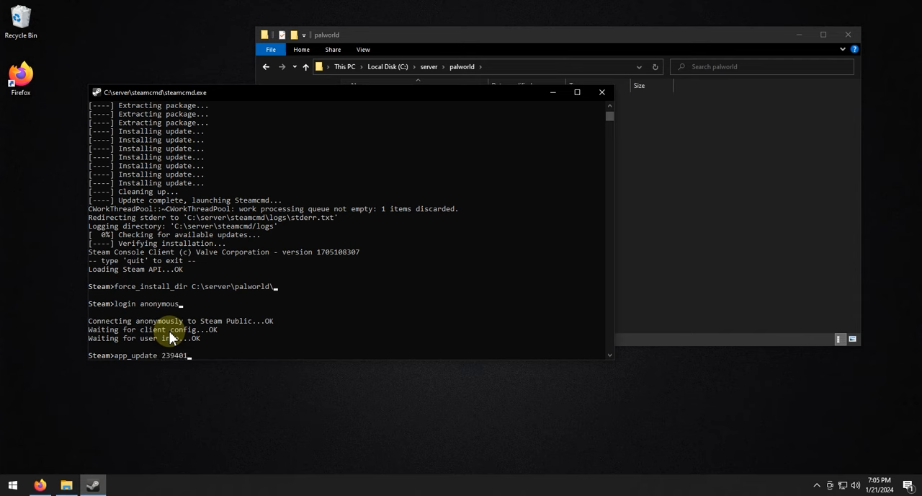
{"action": "type", "text": "0 valid"}
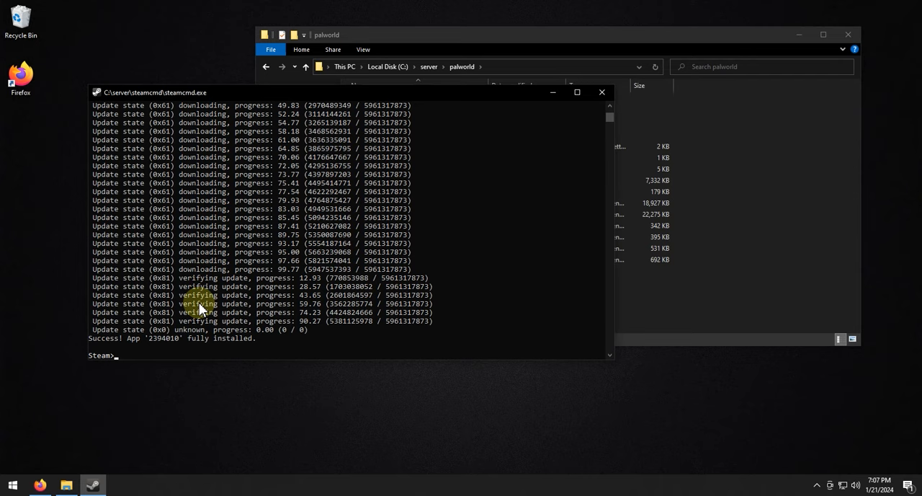
{"action": "type", "text": "exit"}
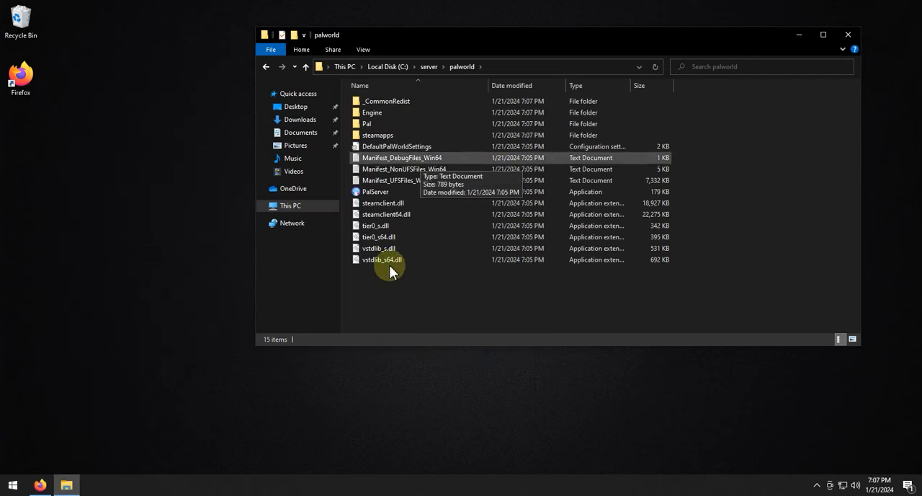
{"action": "left_click", "coordinate": [396, 147]}
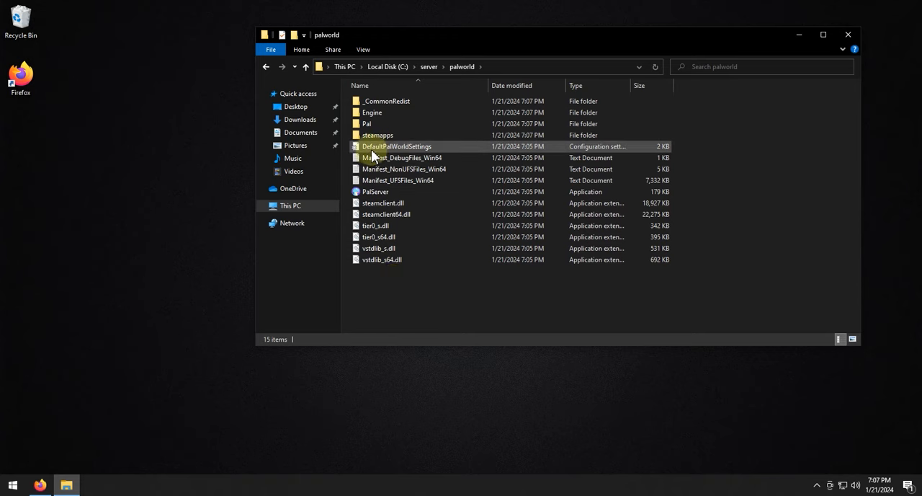
{"action": "right_click", "coordinate": [395, 147]}
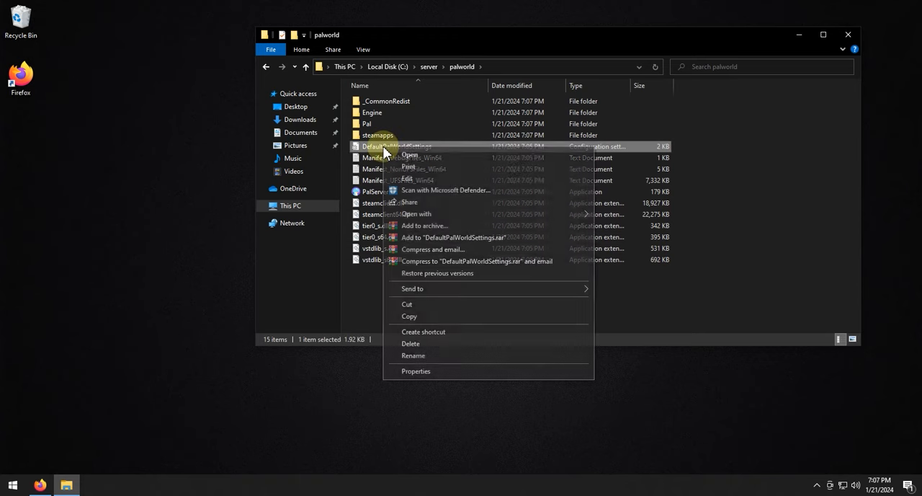
{"action": "left_click", "coordinate": [409, 155]}
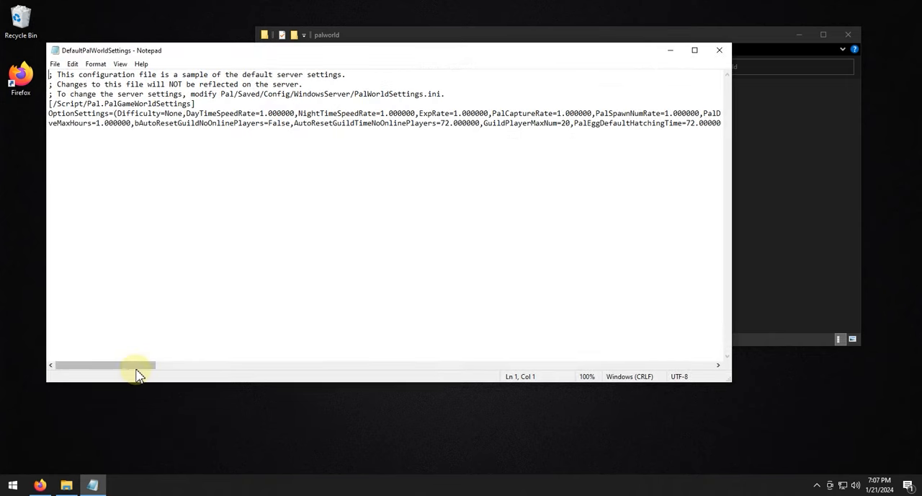
{"action": "left_click_drag", "start_coordinate": [132, 364], "coordinate": [223, 365]}
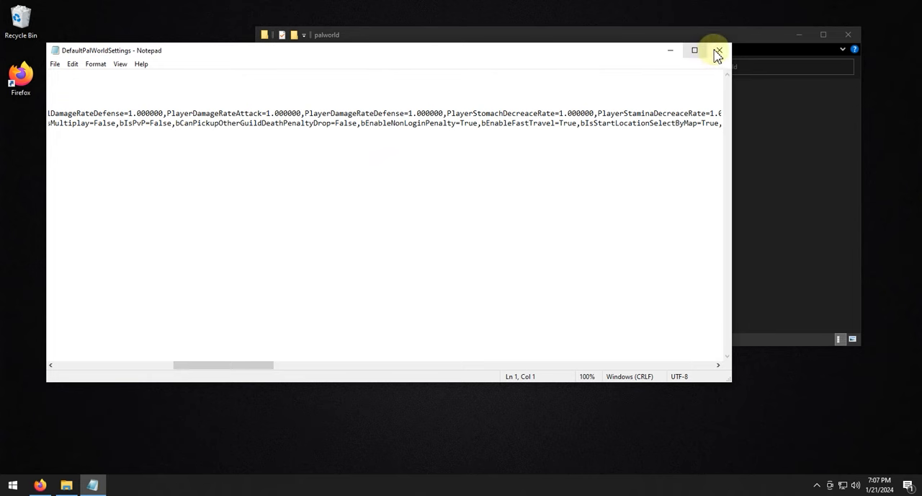
{"action": "mouse_move", "coordinate": [199, 366]}
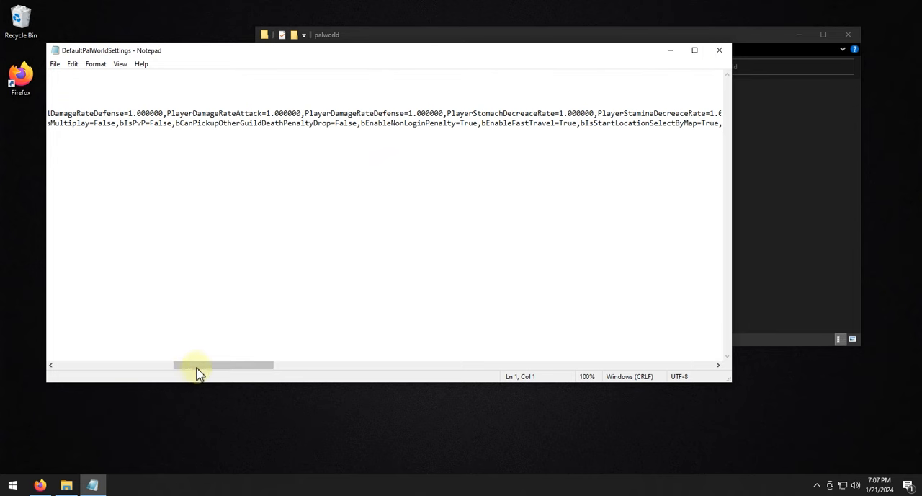
{"action": "left_click_drag", "start_coordinate": [199, 366], "coordinate": [257, 366]}
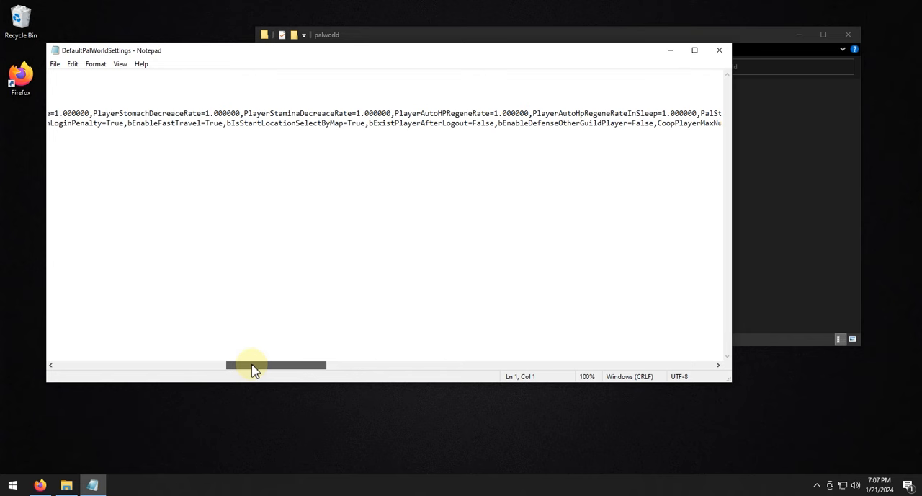
{"action": "left_click_drag", "start_coordinate": [274, 366], "coordinate": [216, 365]}
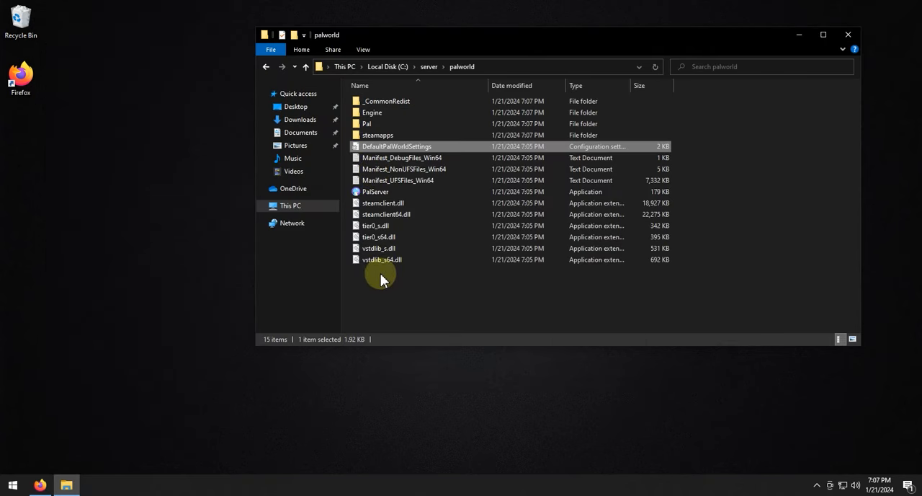
Step: Create a text document named startup in palworld, show file extensions and rename it to startup.bat
{"action": "right_click", "coordinate": [382, 279]}
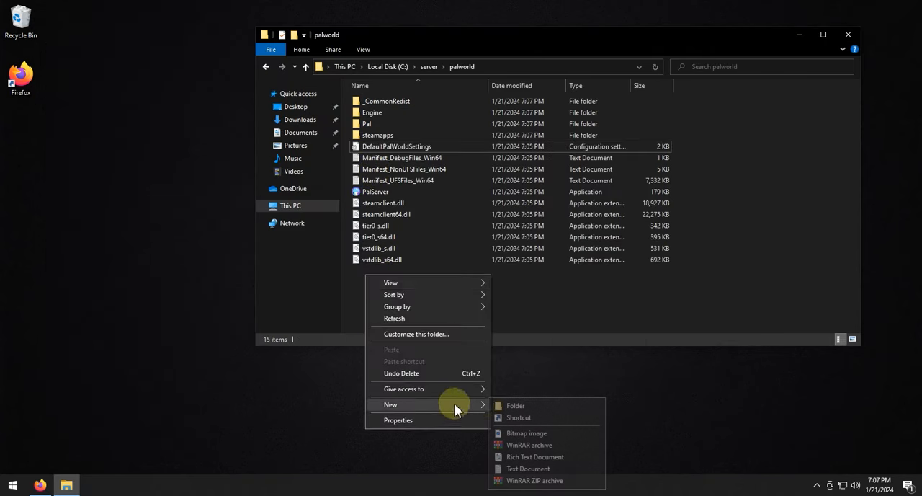
{"action": "left_click", "coordinate": [527, 468]}
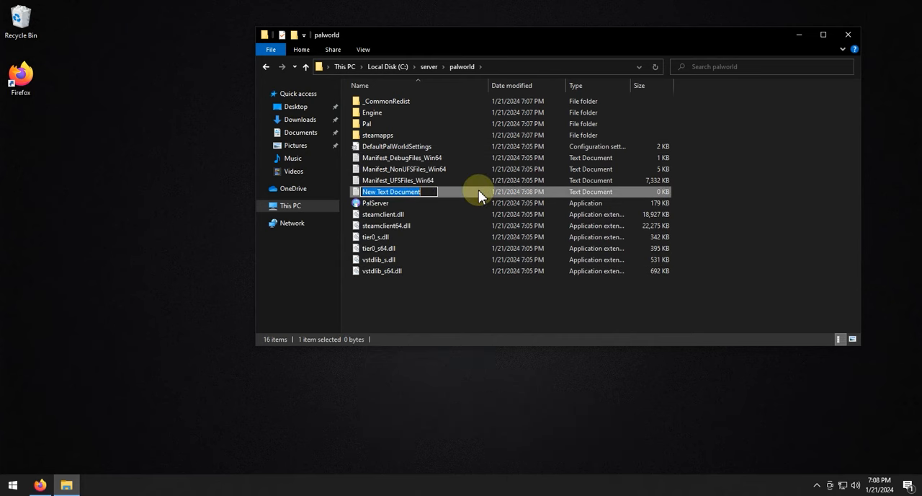
{"action": "type", "text": "startup"}
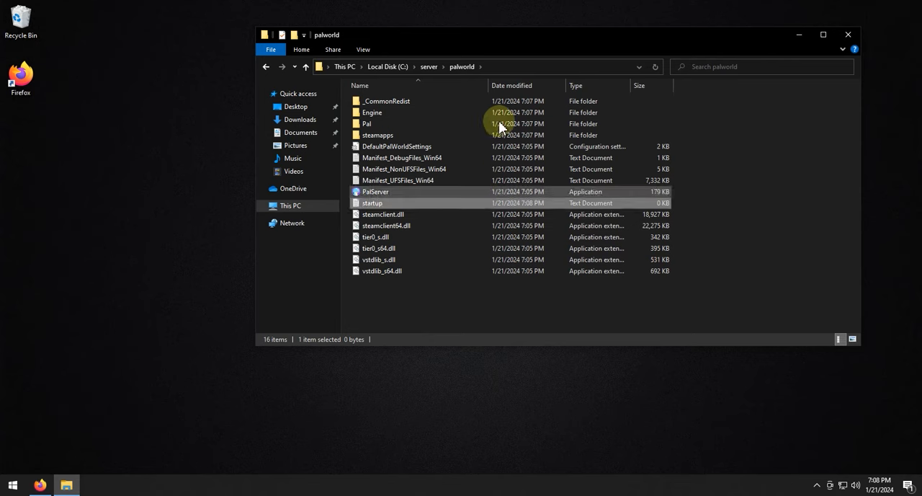
{"action": "left_click", "coordinate": [363, 49]}
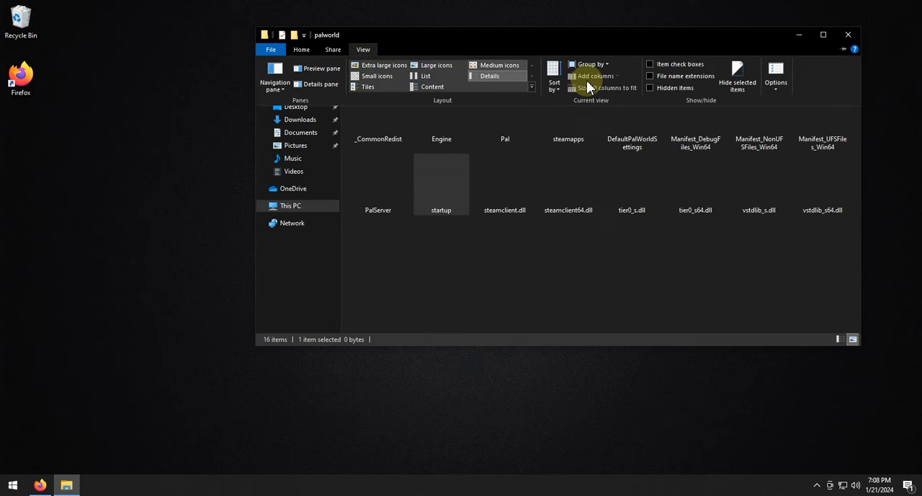
{"action": "left_click", "coordinate": [489, 75]}
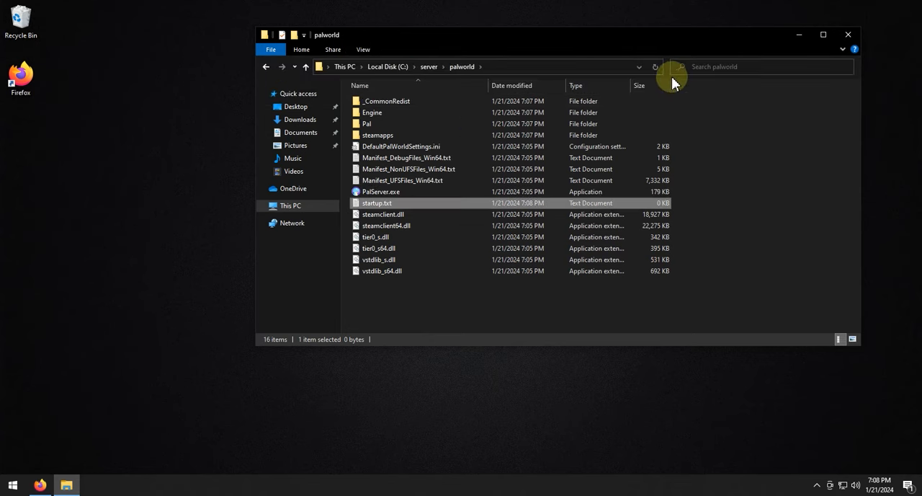
{"action": "mouse_move", "coordinate": [389, 203]}
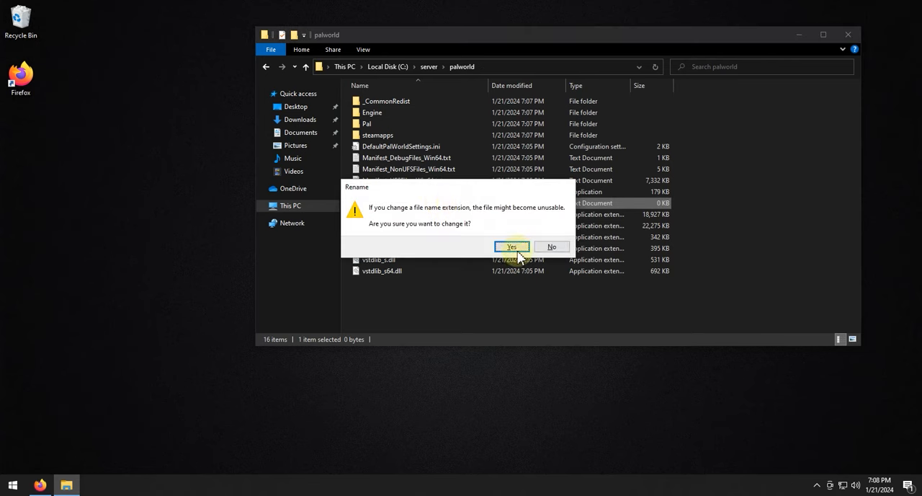
{"action": "left_click", "coordinate": [511, 247]}
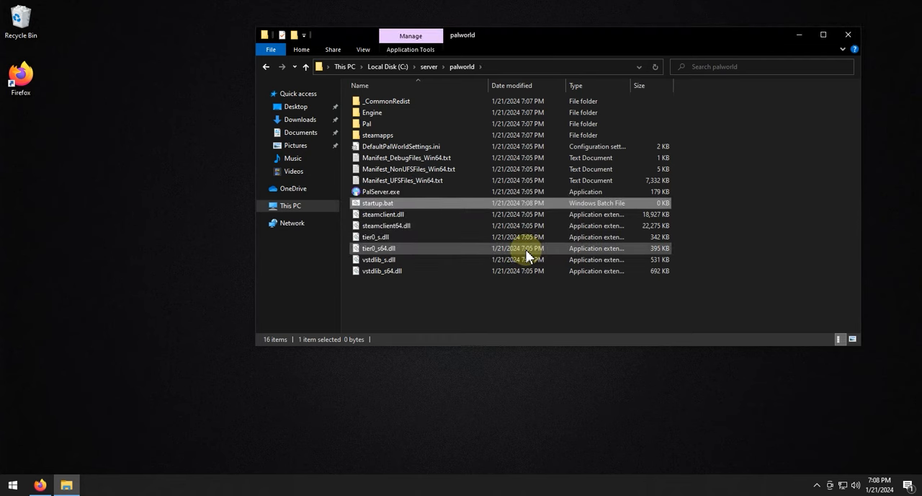
{"action": "right_click", "coordinate": [377, 202]}
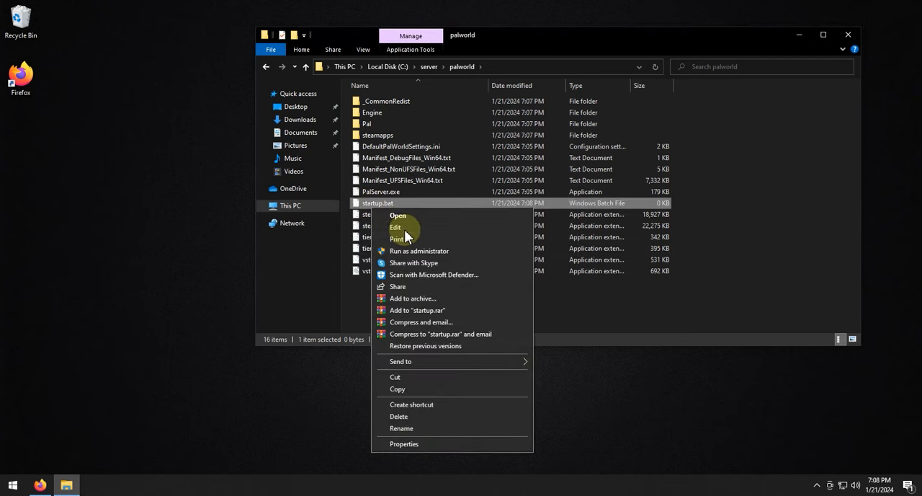
Step: Open startup.bat for editing in Notepad
{"action": "left_click", "coordinate": [394, 227]}
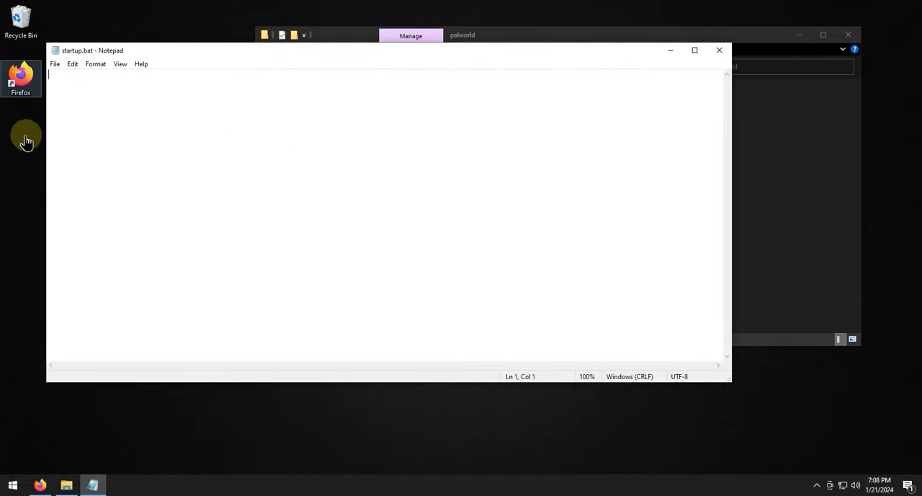
{"action": "mouse_move", "coordinate": [95, 118]}
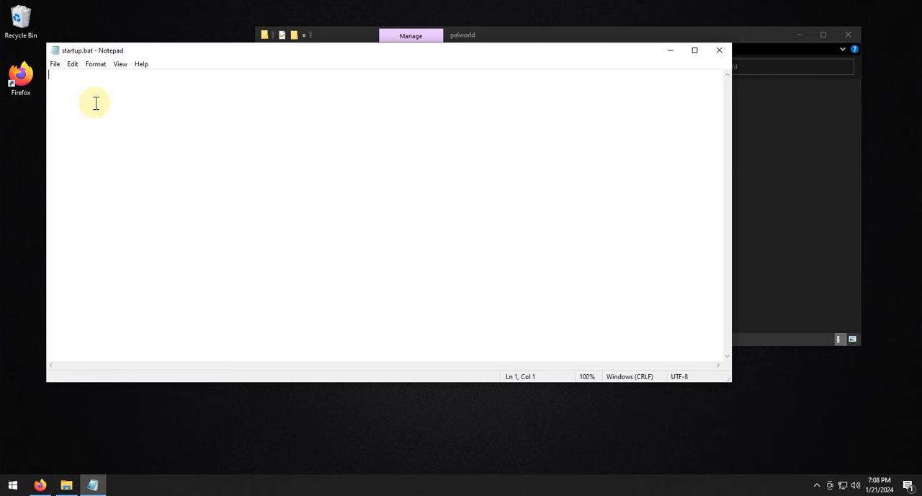
{"action": "mouse_move", "coordinate": [153, 118]}
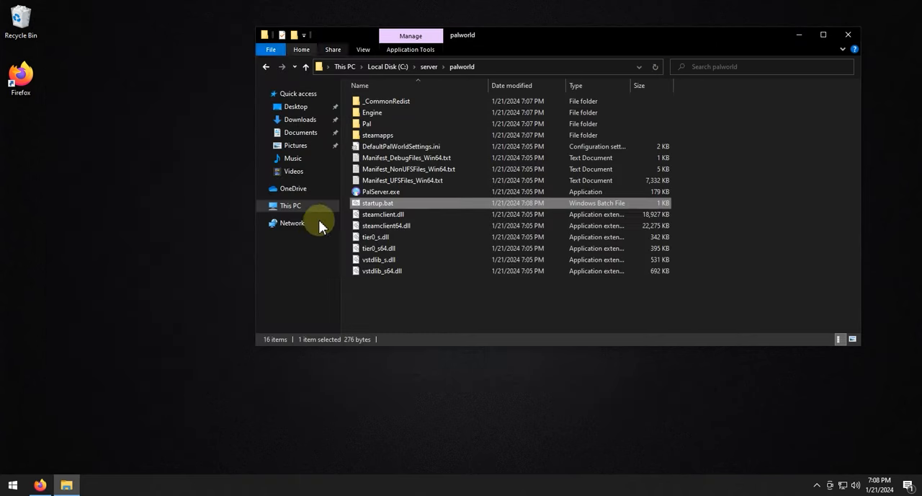
{"action": "mouse_move", "coordinate": [377, 205]}
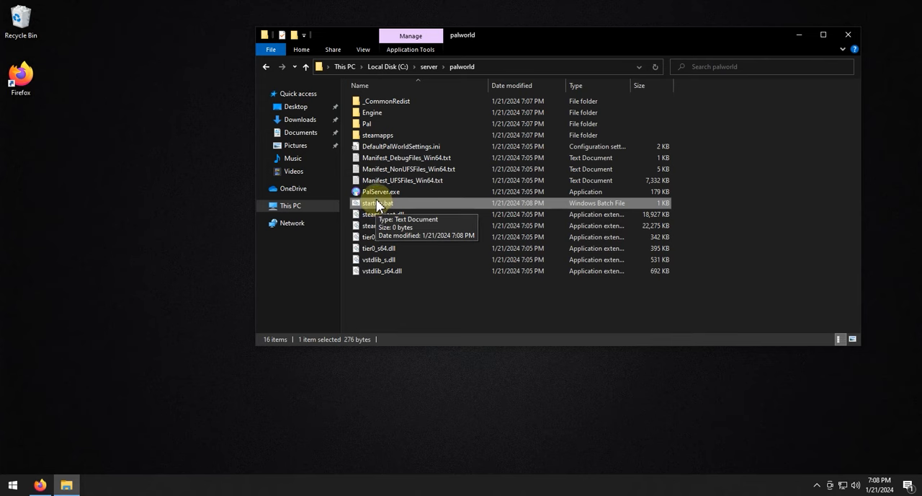
{"action": "mouse_move", "coordinate": [223, 358]}
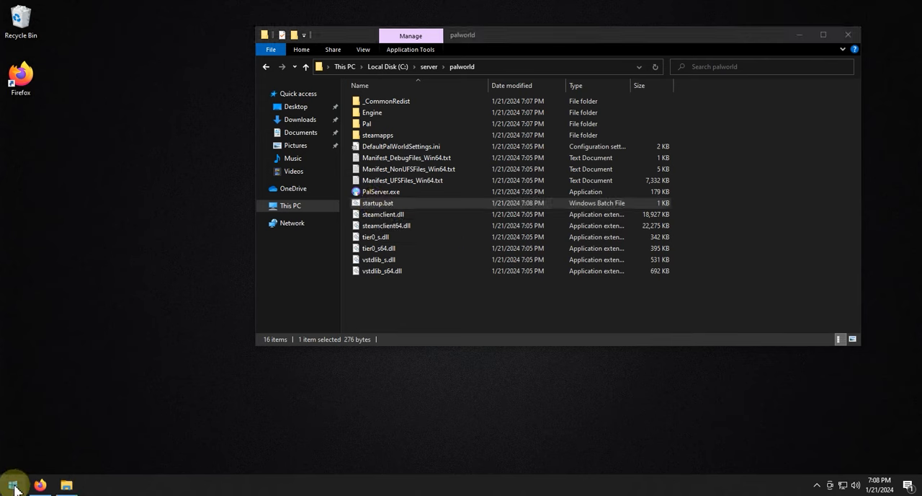
Step: Bring up the Windows Start menu
{"action": "left_click", "coordinate": [12, 484]}
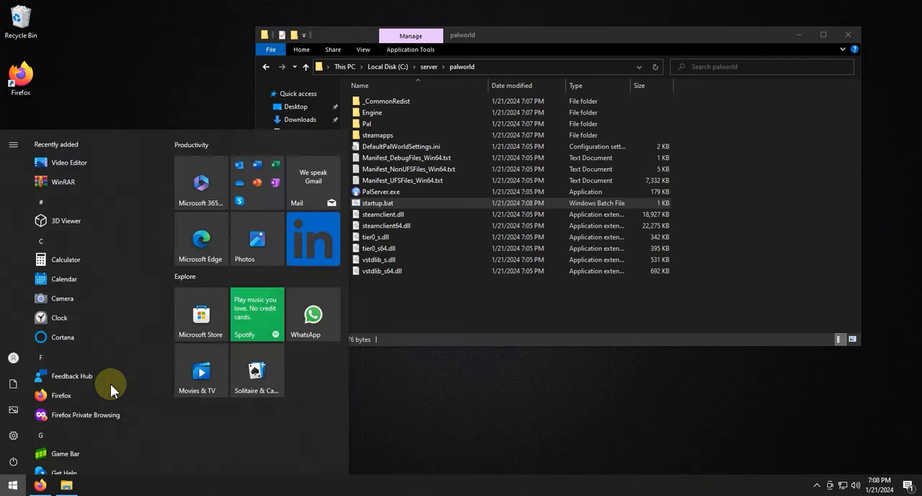
Step: Search the Start menu for firewall to find Windows Defender Firewall
{"action": "type", "text": "firewall"}
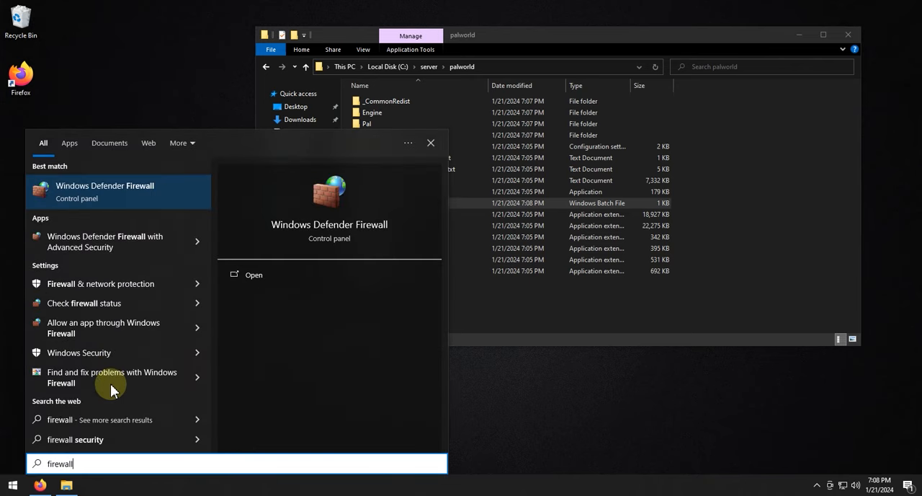
{"action": "mouse_move", "coordinate": [101, 242]}
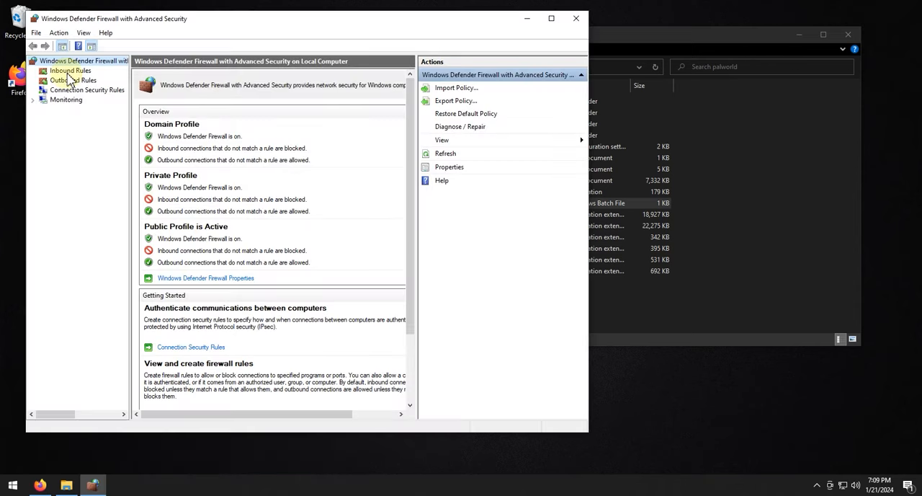
Step: Start a new inbound port rule for TCP port 8211
{"action": "left_click", "coordinate": [69, 70]}
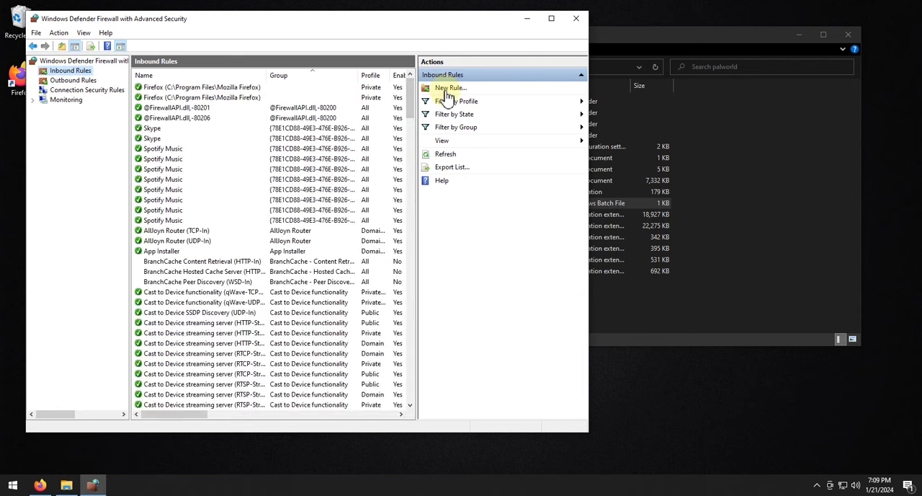
{"action": "left_click", "coordinate": [450, 87]}
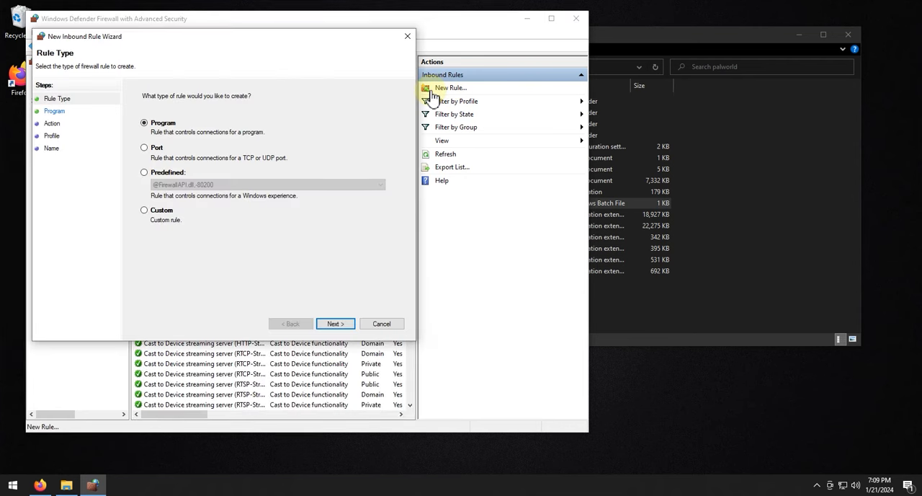
{"action": "left_click", "coordinate": [144, 147]}
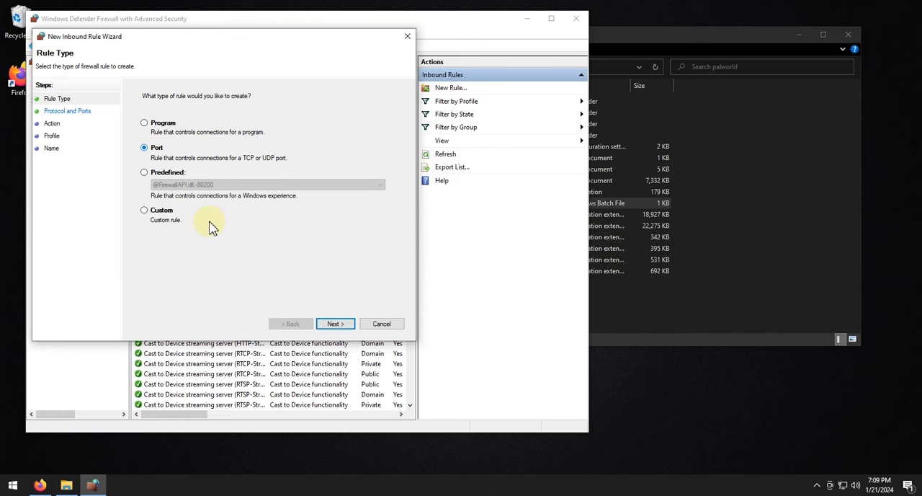
{"action": "left_click", "coordinate": [335, 323]}
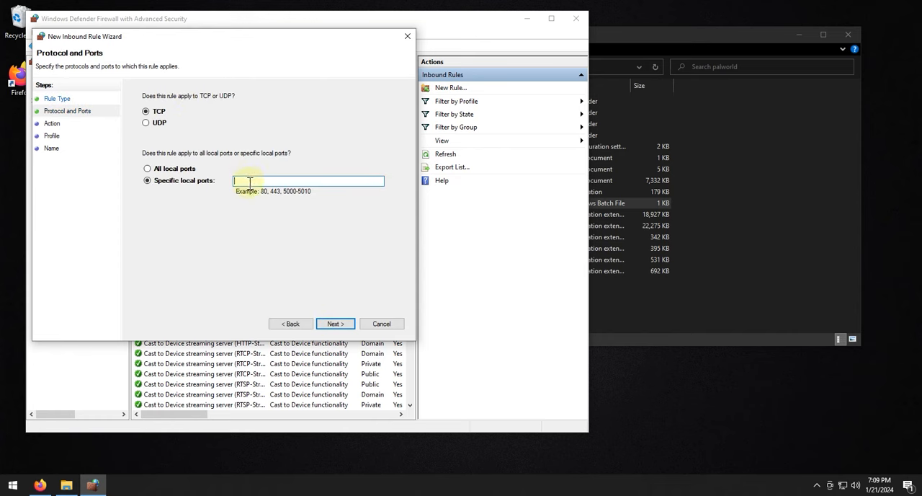
{"action": "type", "text": "8"}
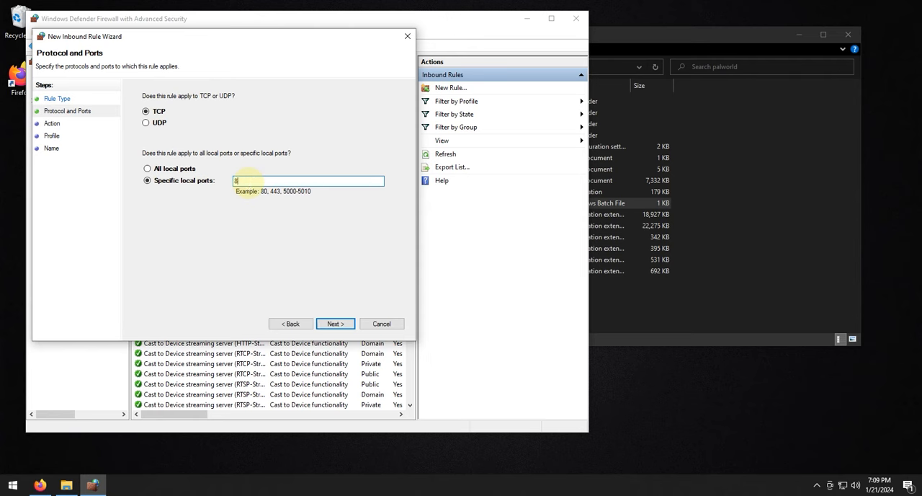
{"action": "type", "text": "211"}
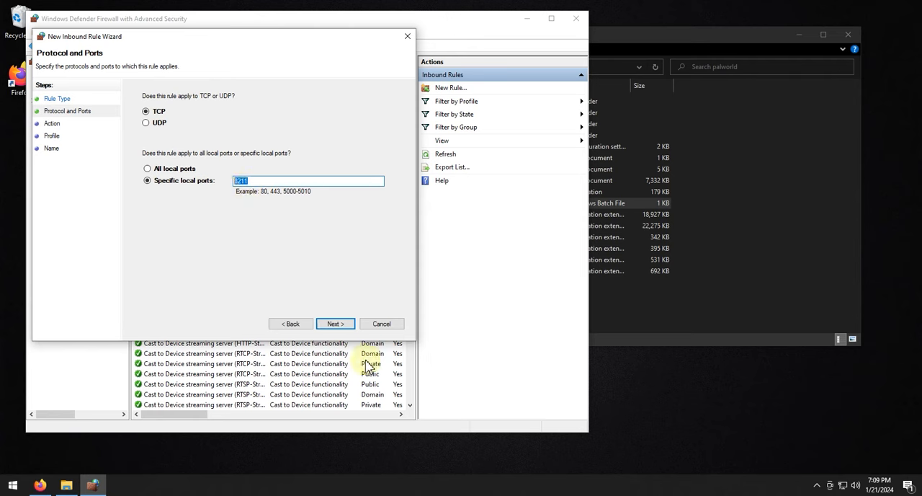
Step: Allow the connection on all profiles and finish the rule as PalWorld TCP
{"action": "left_click", "coordinate": [334, 323]}
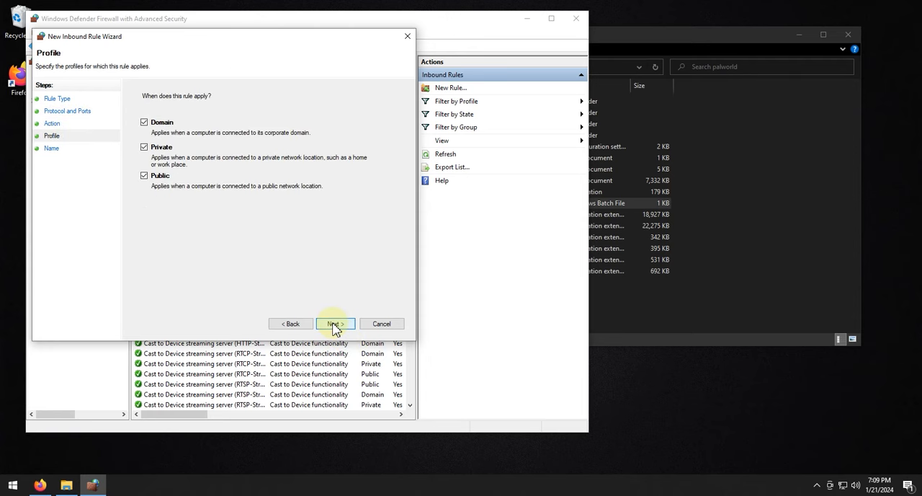
{"action": "left_click", "coordinate": [334, 322]}
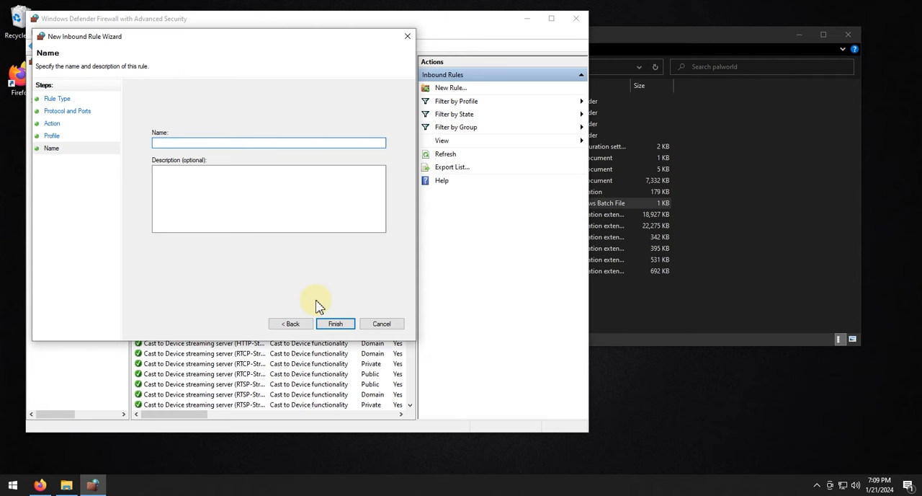
{"action": "type", "text": "PalW"}
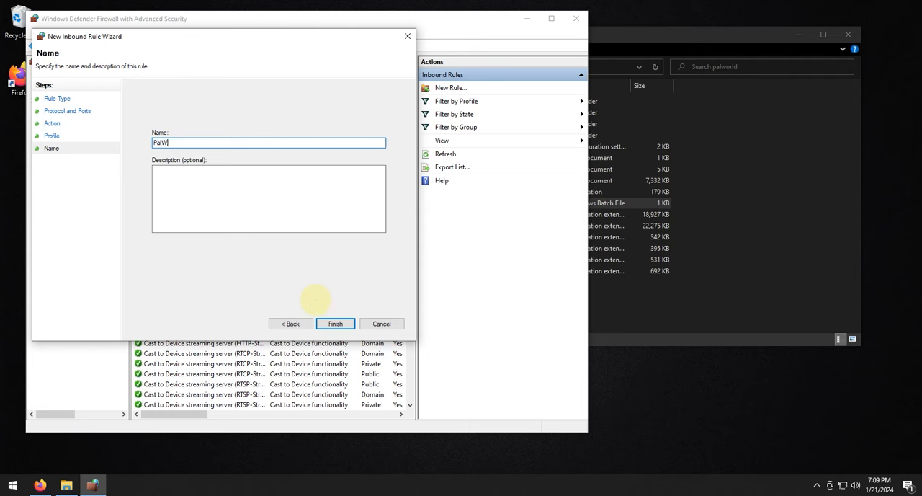
{"action": "type", "text": "orld TCP"}
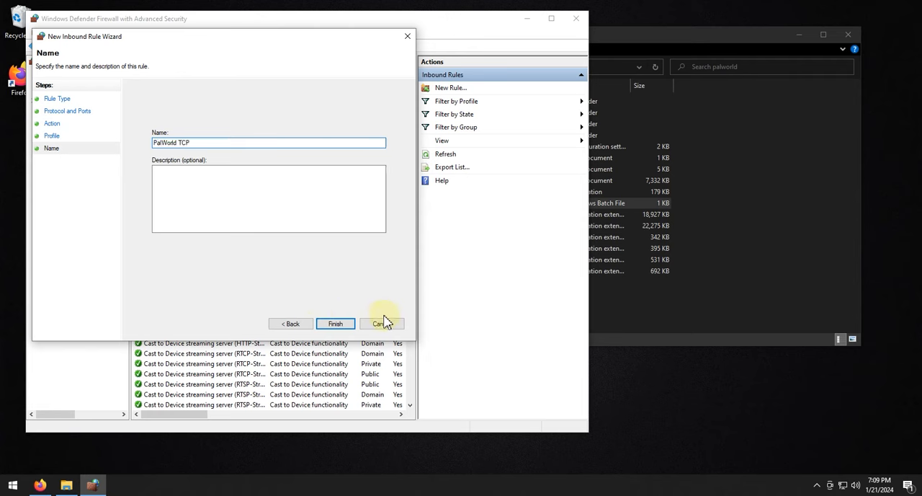
{"action": "left_click", "coordinate": [334, 323]}
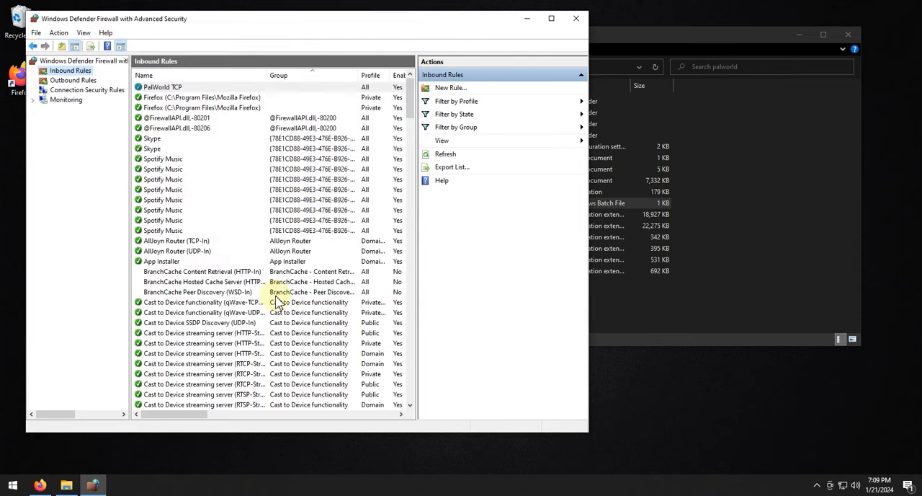
Step: Start a new inbound port rule for UDP traffic on port 8211
{"action": "left_click", "coordinate": [161, 87]}
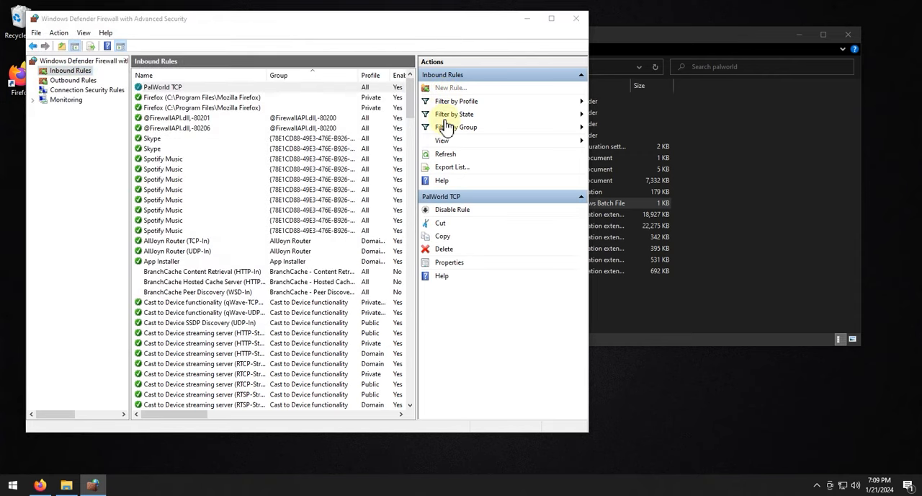
{"action": "left_click", "coordinate": [449, 87]}
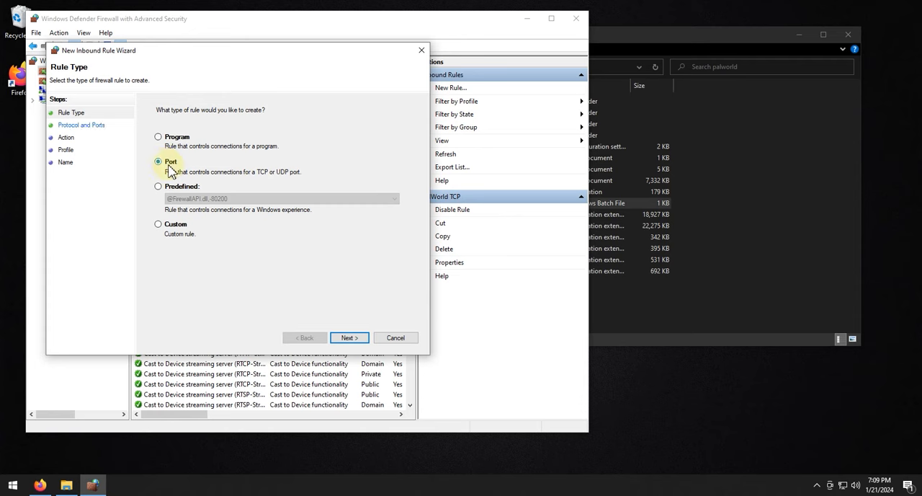
{"action": "left_click", "coordinate": [348, 337]}
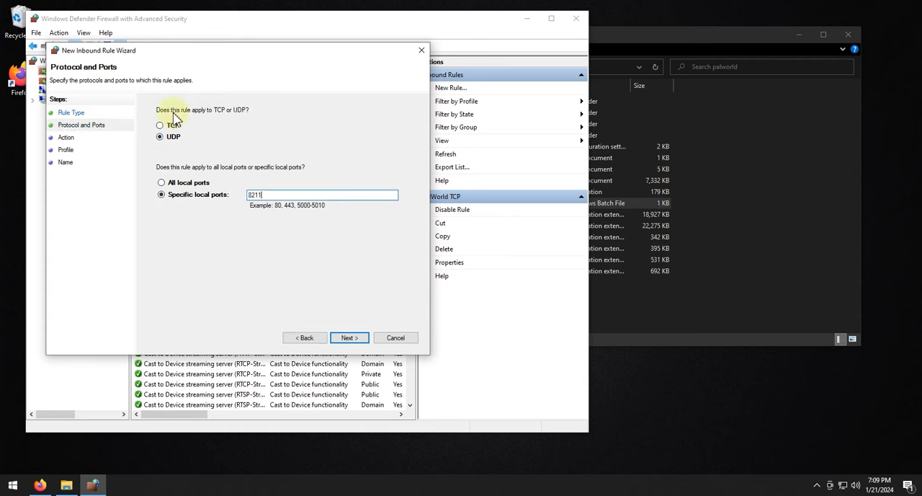
{"action": "triple_click", "coordinate": [322, 194]}
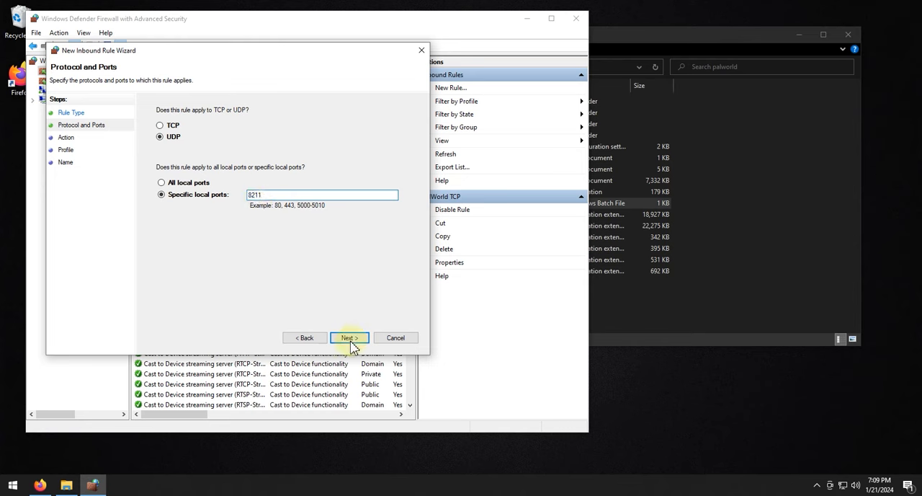
Step: Allow the connection and finish the rule named PalWorld UDP
{"action": "left_click", "coordinate": [348, 337]}
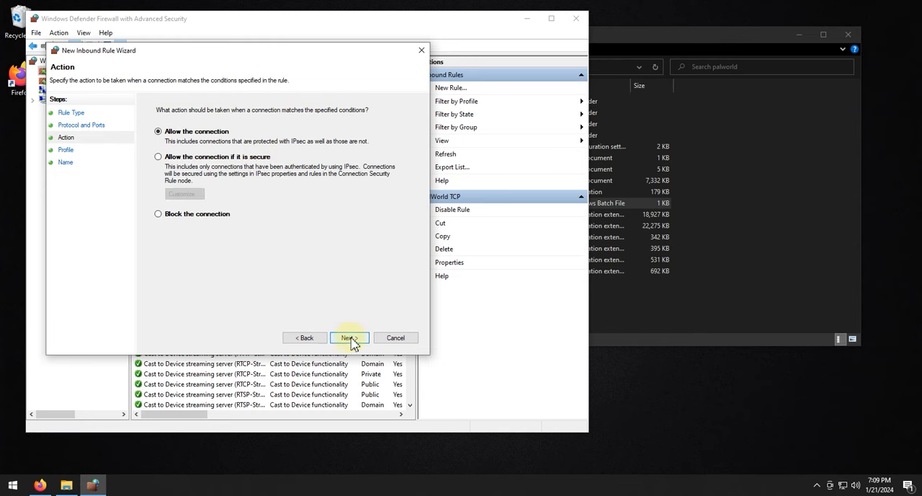
{"action": "left_click", "coordinate": [349, 337]}
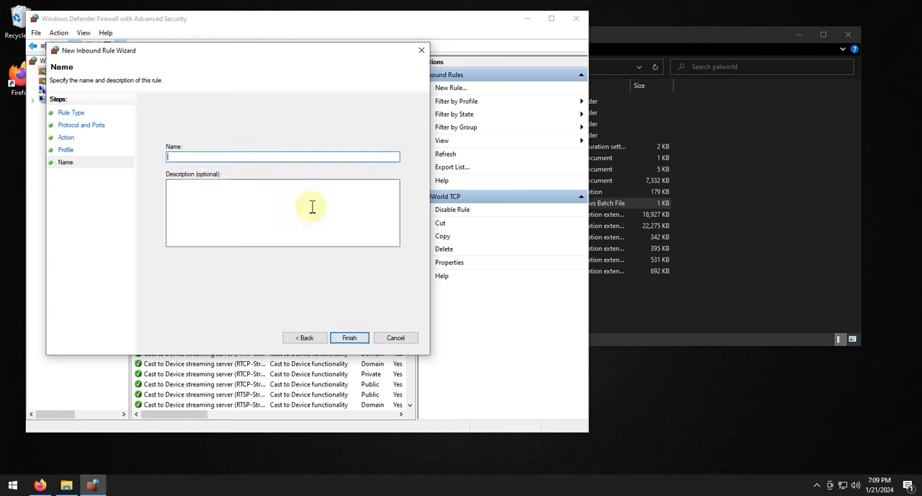
{"action": "type", "text": "PalWorld UDP"}
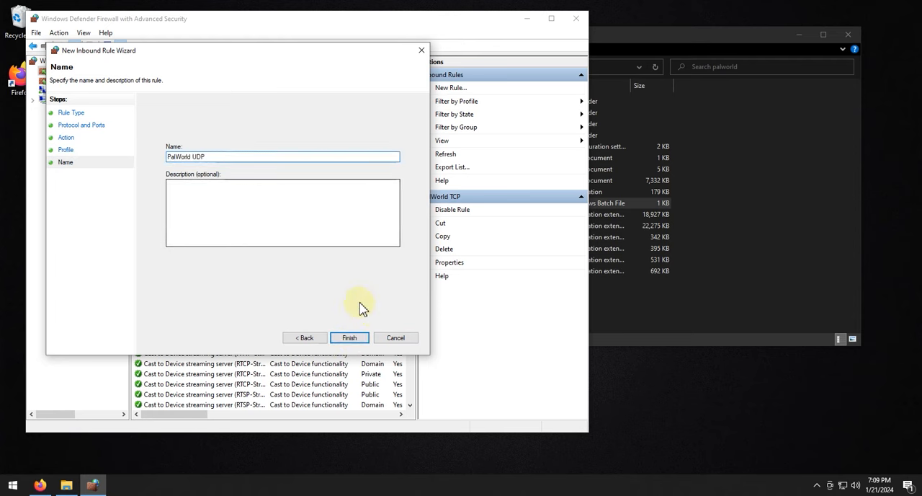
{"action": "left_click", "coordinate": [349, 337]}
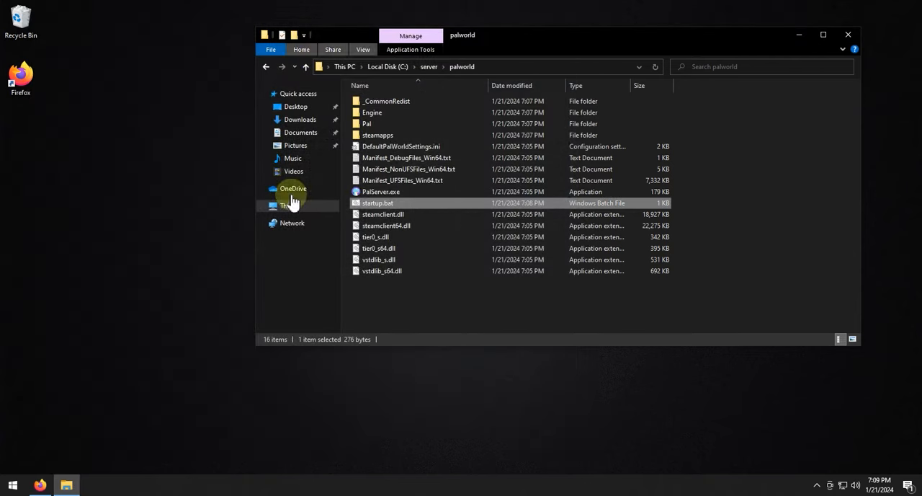
{"action": "mouse_move", "coordinate": [376, 204]}
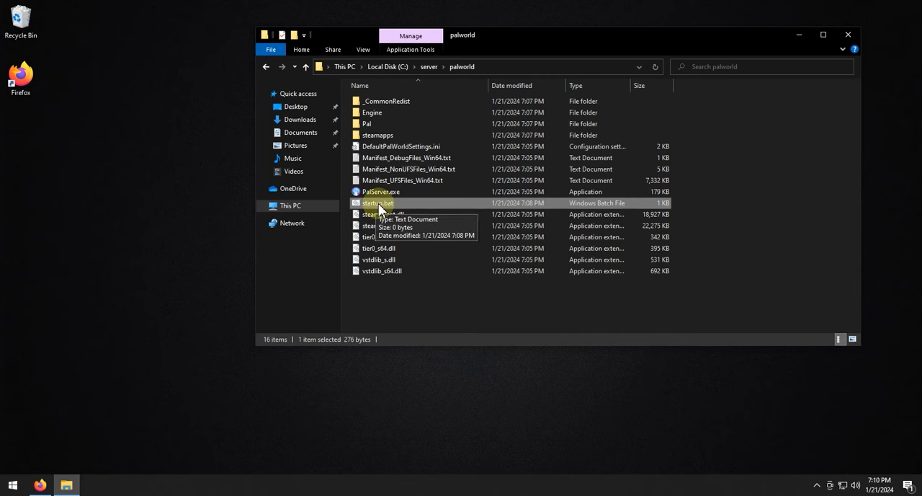
Step: Launch startup.bat to run the PalServer console and allow it through the firewall
{"action": "double_click", "coordinate": [377, 202]}
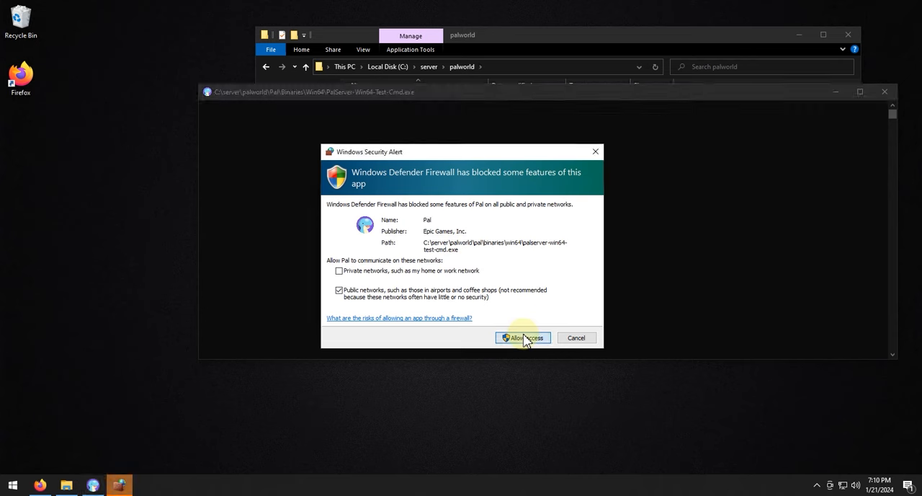
{"action": "left_click", "coordinate": [522, 337]}
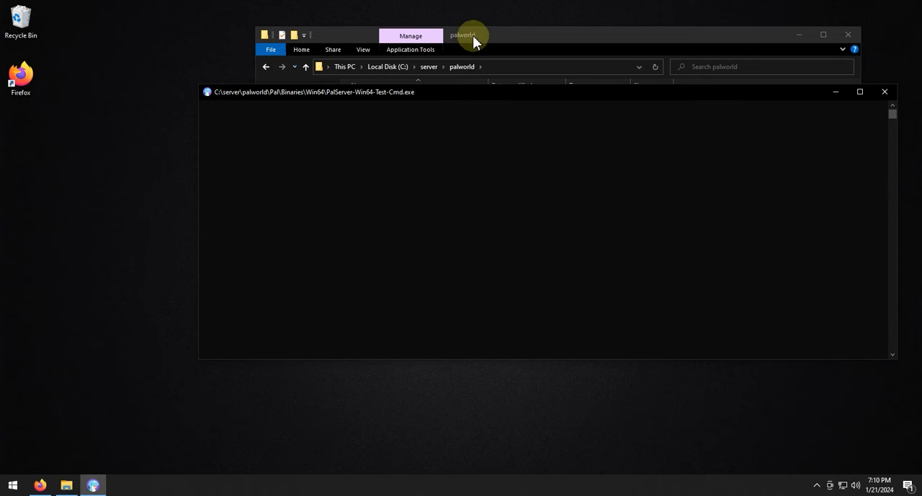
{"action": "left_click", "coordinate": [12, 484]}
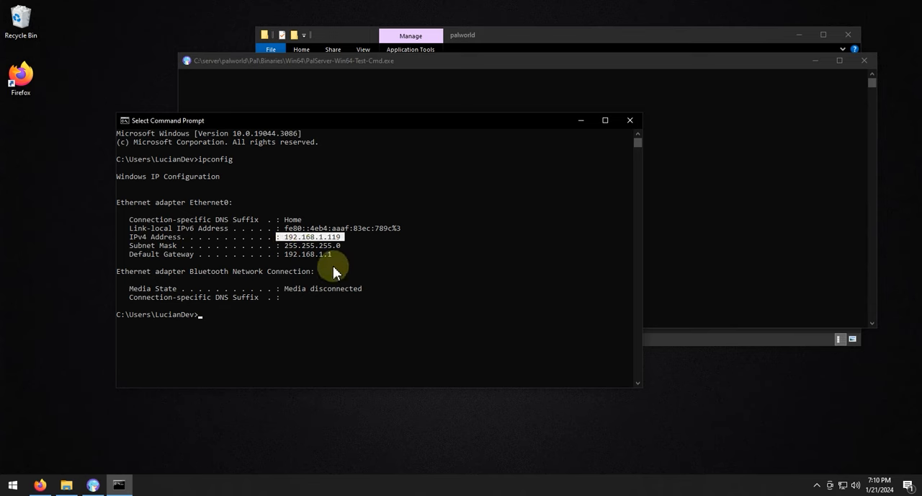
{"action": "mouse_move", "coordinate": [342, 259]}
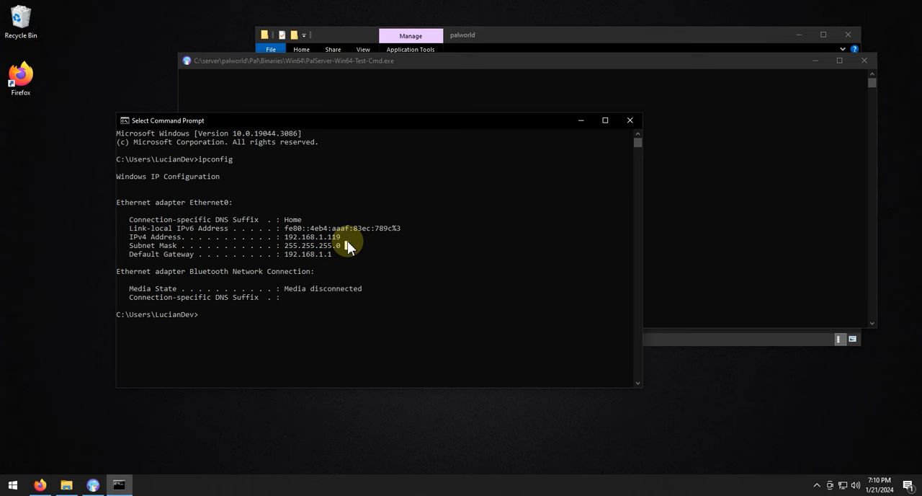
{"action": "mouse_move", "coordinate": [345, 242]}
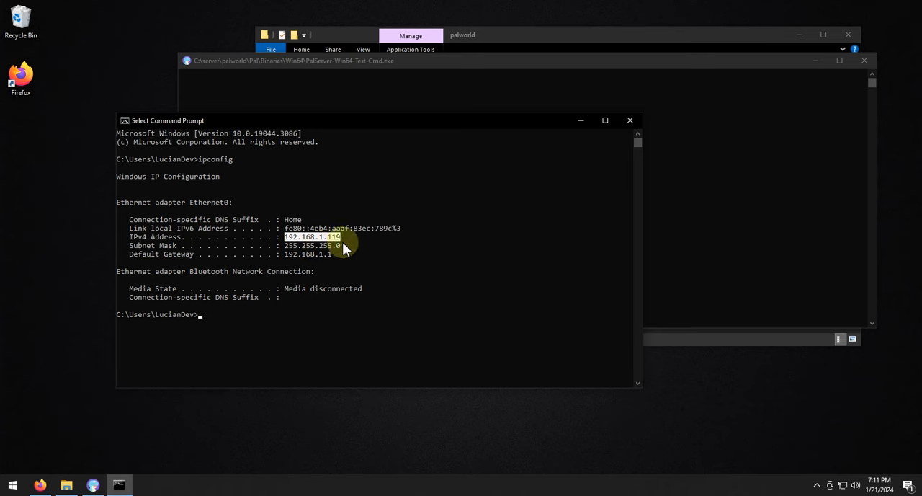
{"action": "mouse_move", "coordinate": [329, 137]}
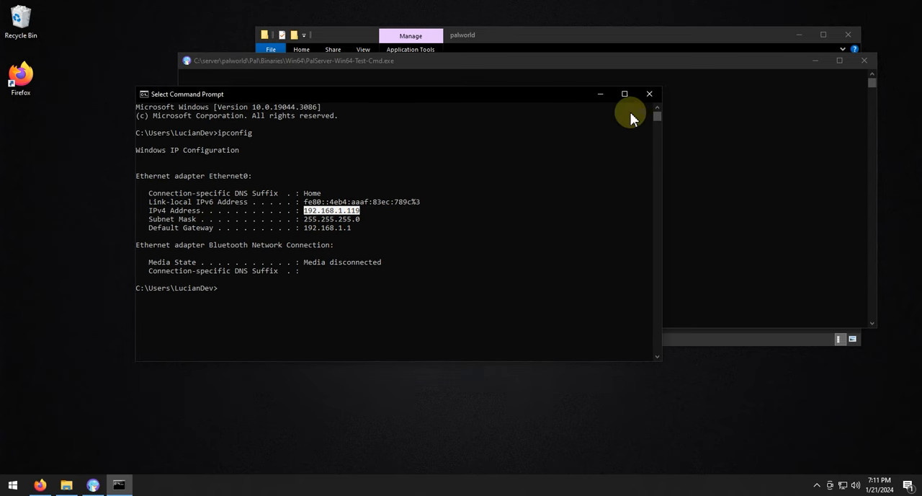
Step: Note IPv4 192.168.1.119 from ipconfig, dismiss Patch Notes and enter Palworld's multiplayer server browser
{"action": "left_click", "coordinate": [648, 94]}
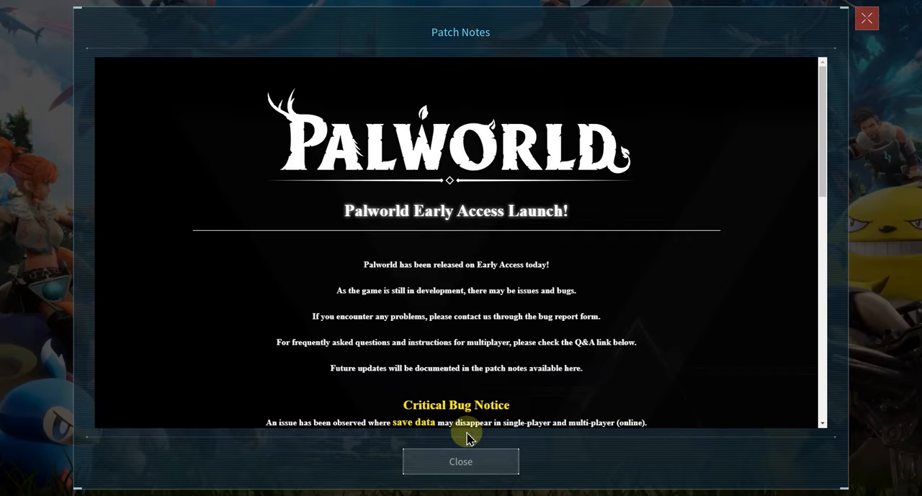
{"action": "left_click", "coordinate": [461, 461]}
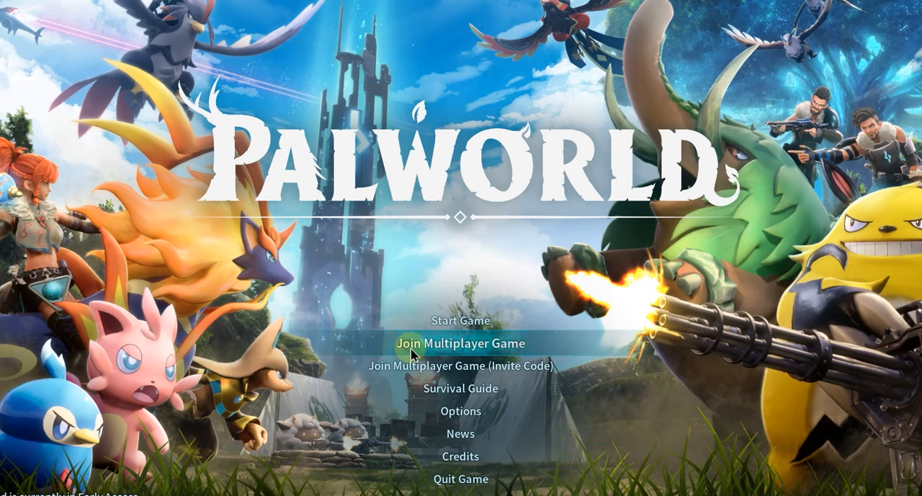
{"action": "mouse_move", "coordinate": [530, 349]}
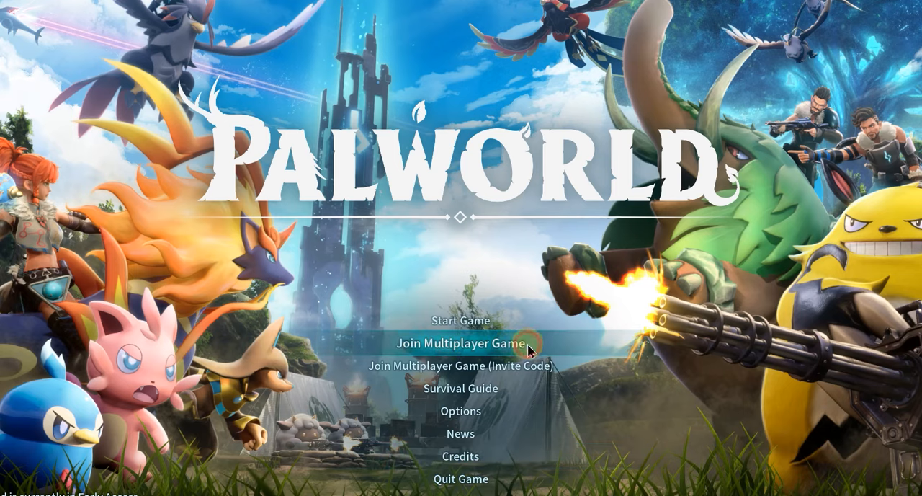
{"action": "left_click", "coordinate": [458, 340]}
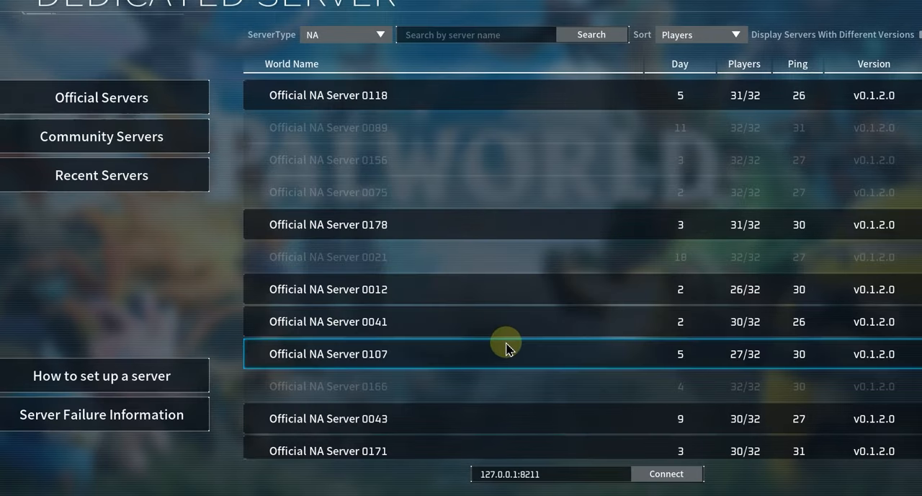
{"action": "mouse_move", "coordinate": [382, 273]}
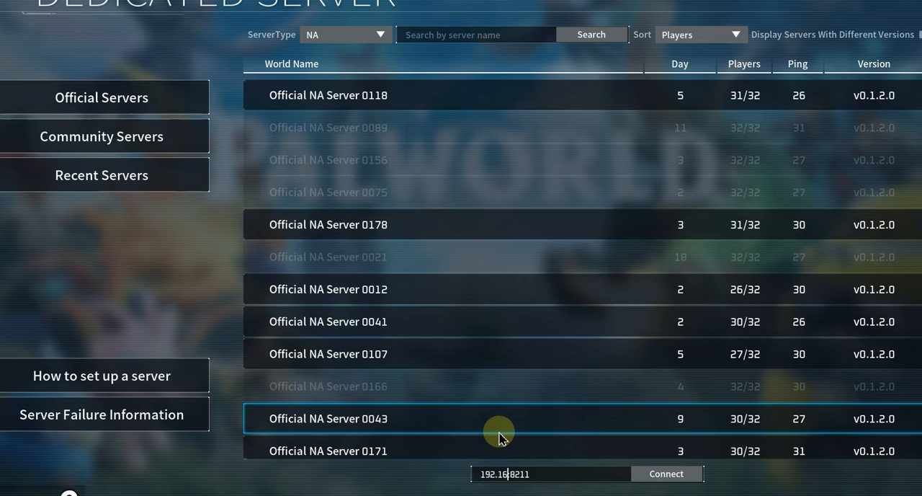
Step: Connect to 192.168.1.119:8211 and confirm the player name to reach character creation
{"action": "type", "text": "8.1.119"}
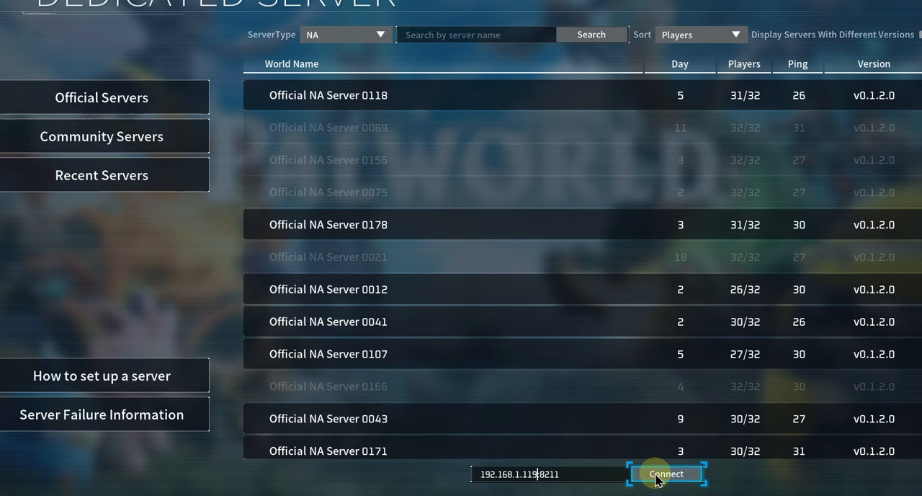
{"action": "left_click", "coordinate": [666, 473]}
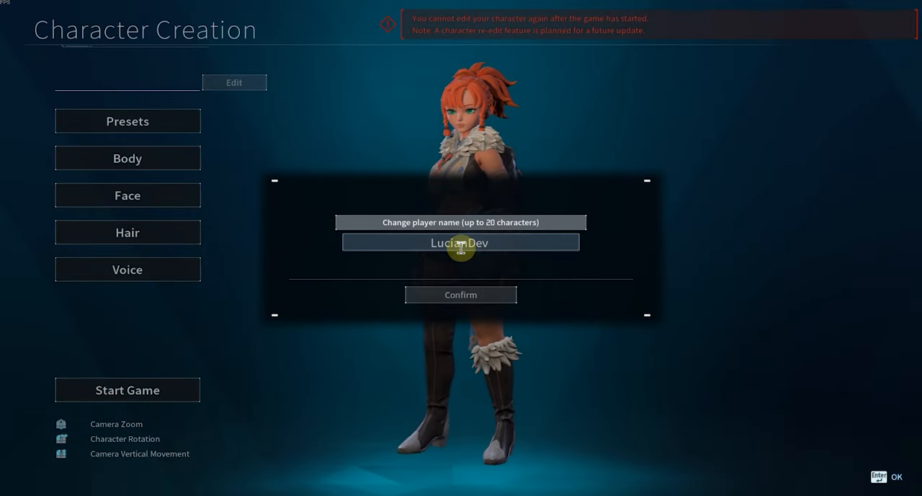
{"action": "left_click", "coordinate": [461, 294]}
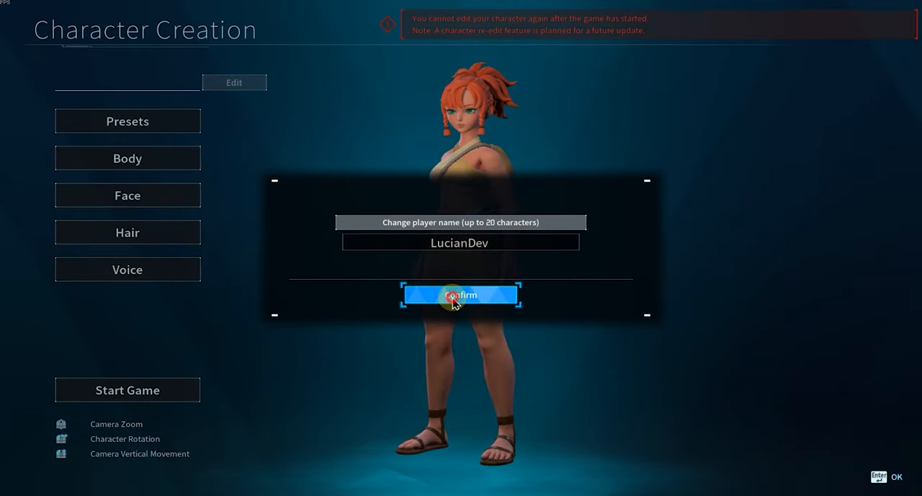
{"action": "left_click", "coordinate": [460, 294]}
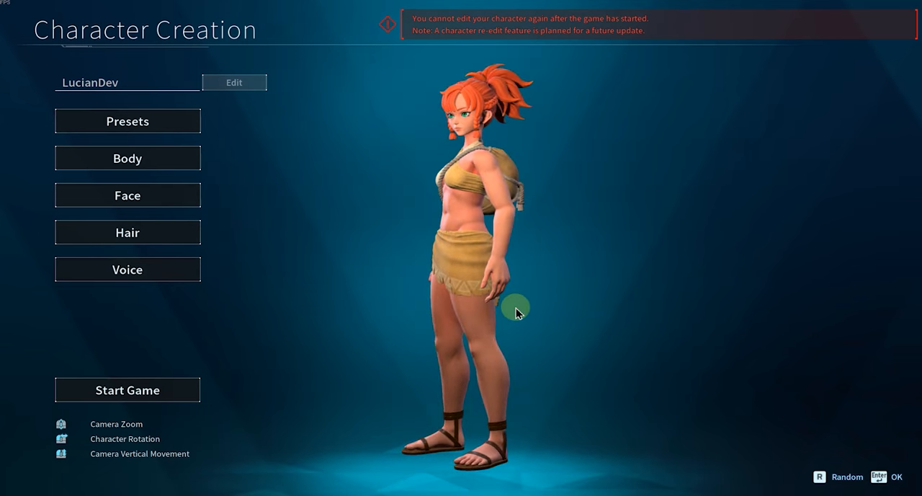